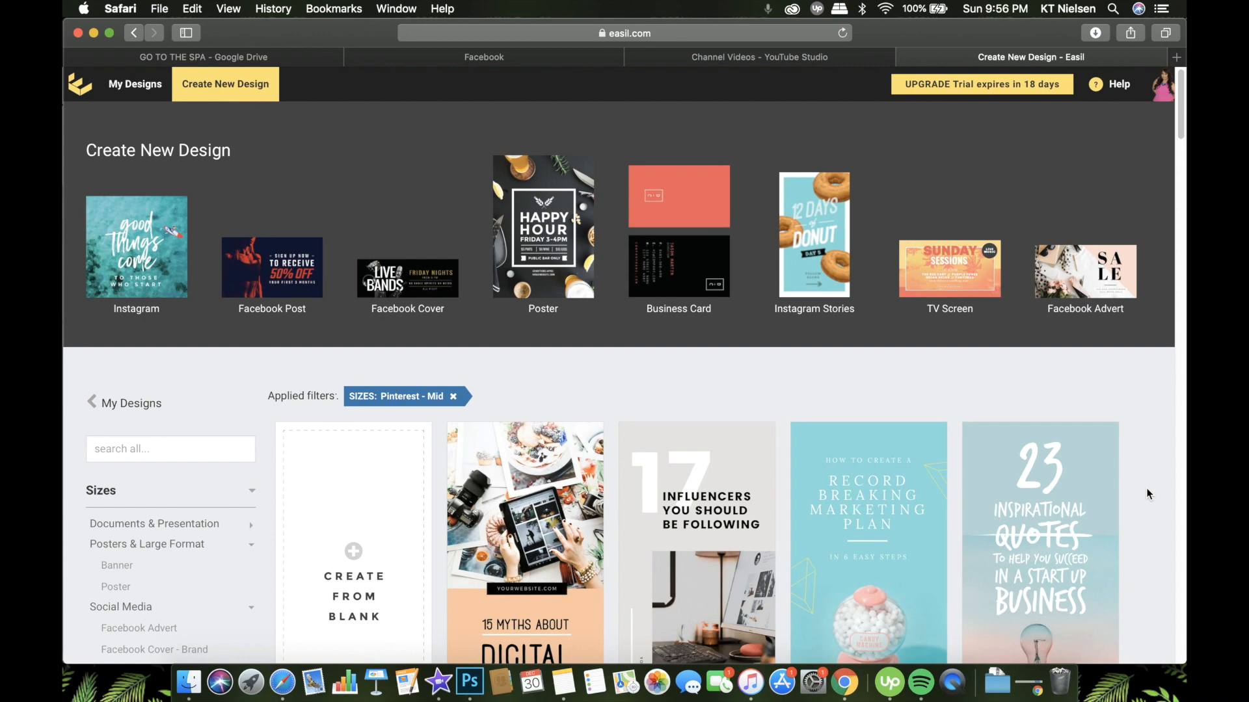
mouse_move(822, 105)
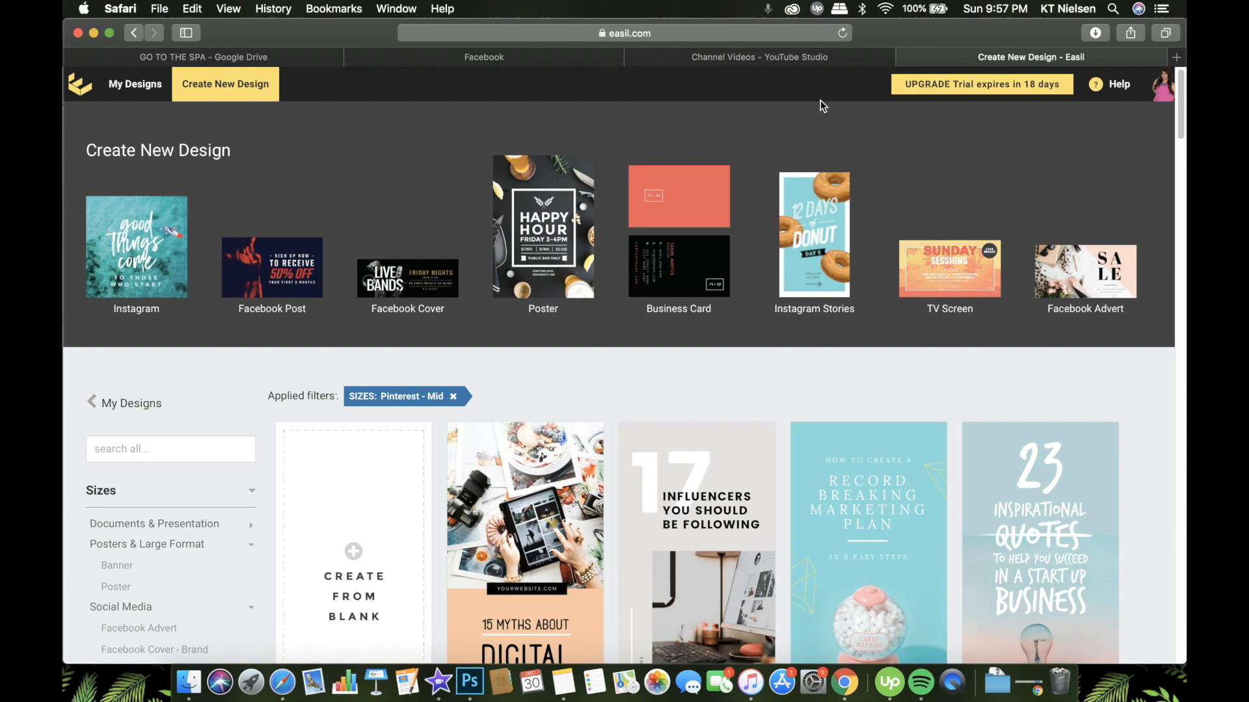
Switch the browser to a new Pinterest tab after scrolling the current page
scroll("down", 3)
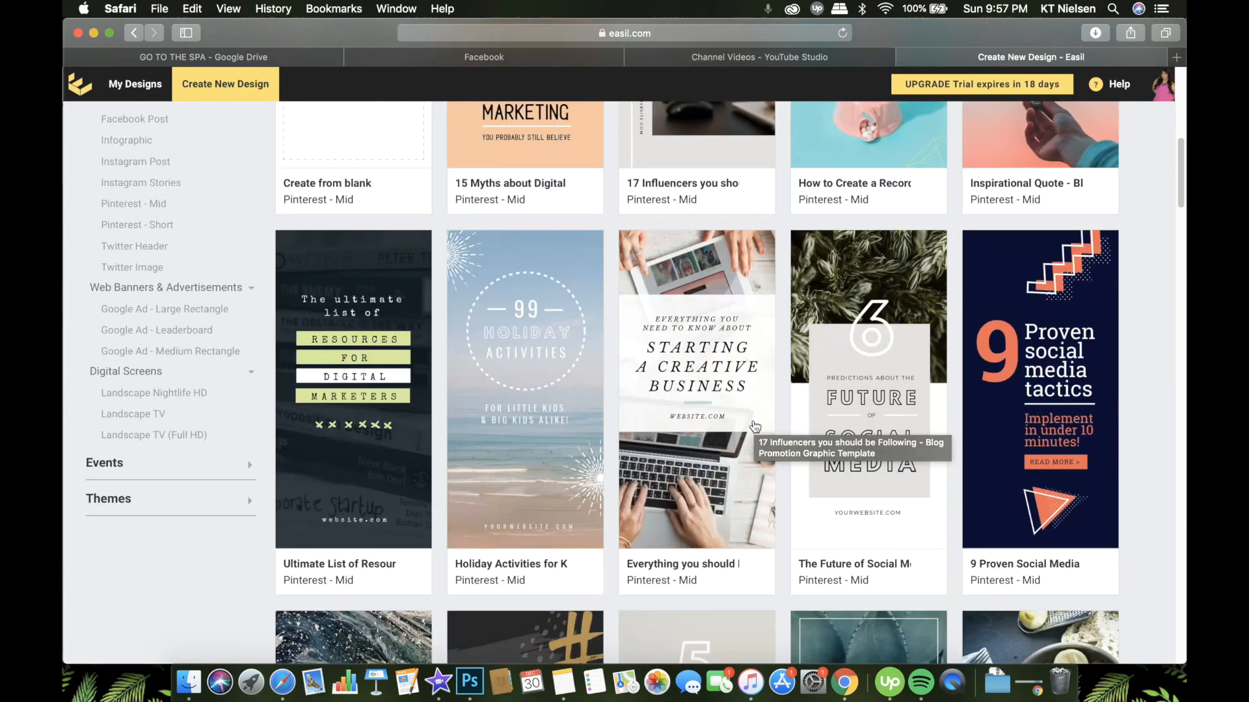
scroll("down", 3)
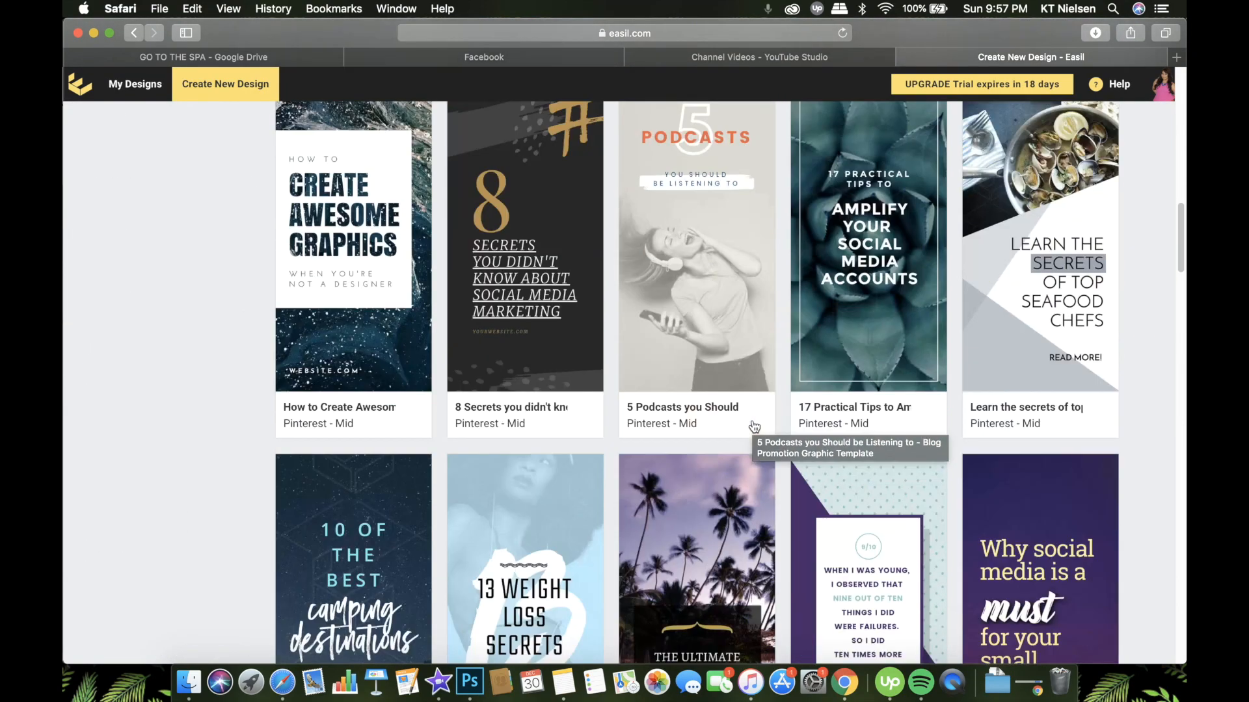
scroll("down", 3)
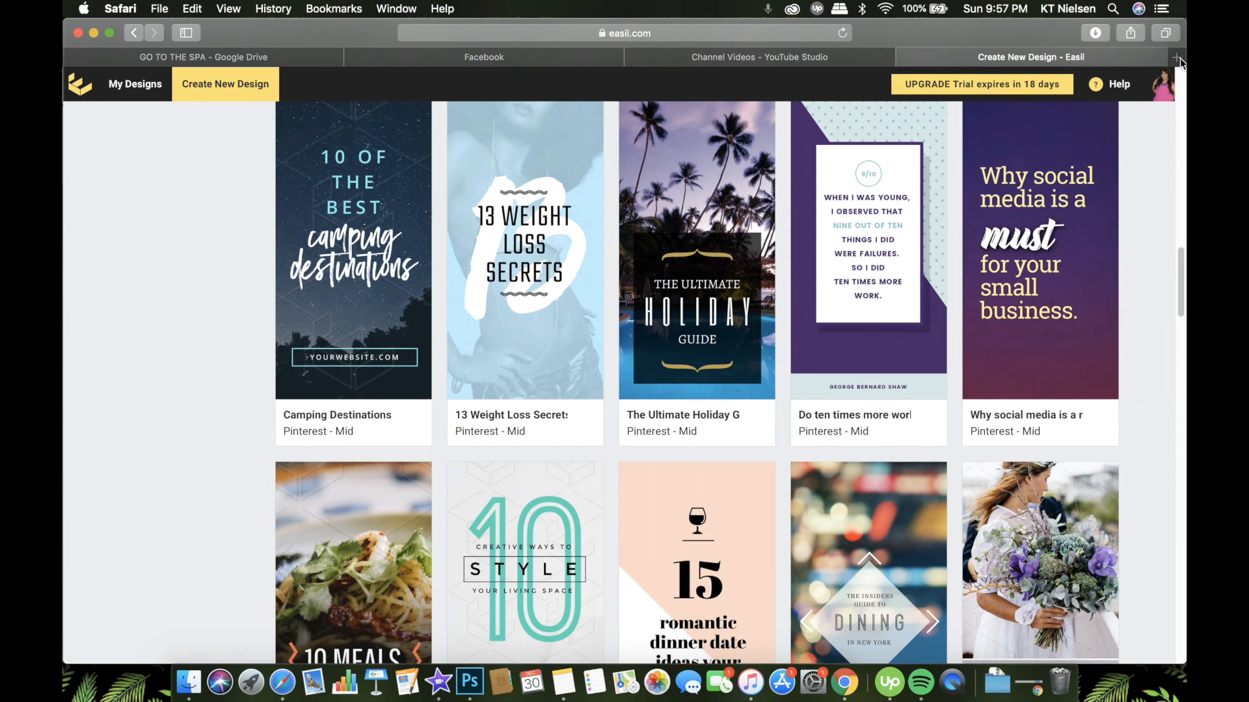
left_click(1177, 56)
type("pinterest.ph")
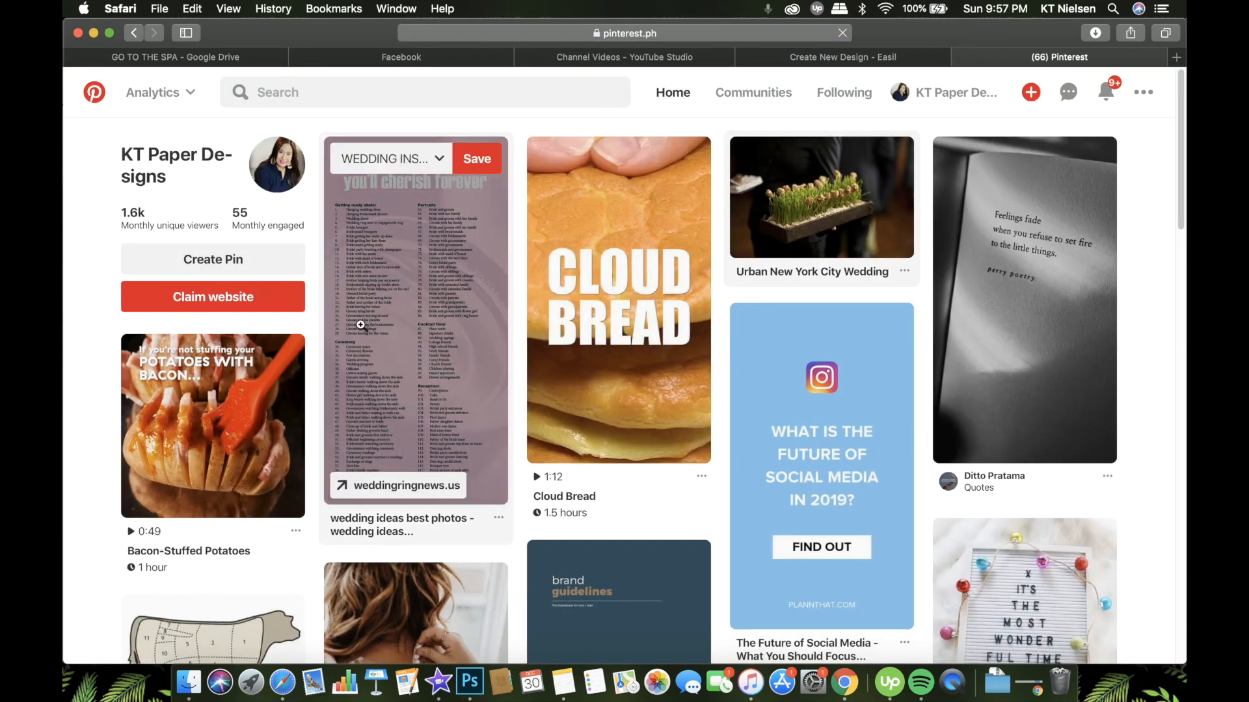
scroll("down", 3)
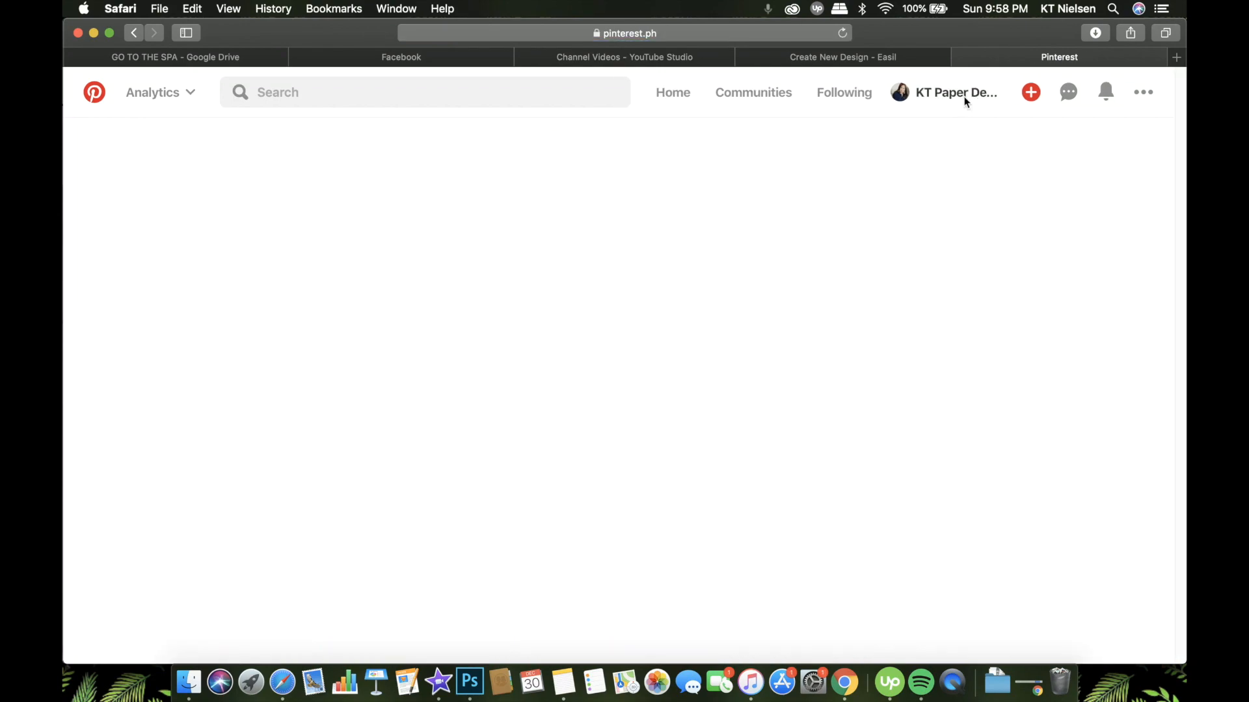
Go to the KT Paper Designs profile and show its Boards section (21 boards)
left_click(946, 92)
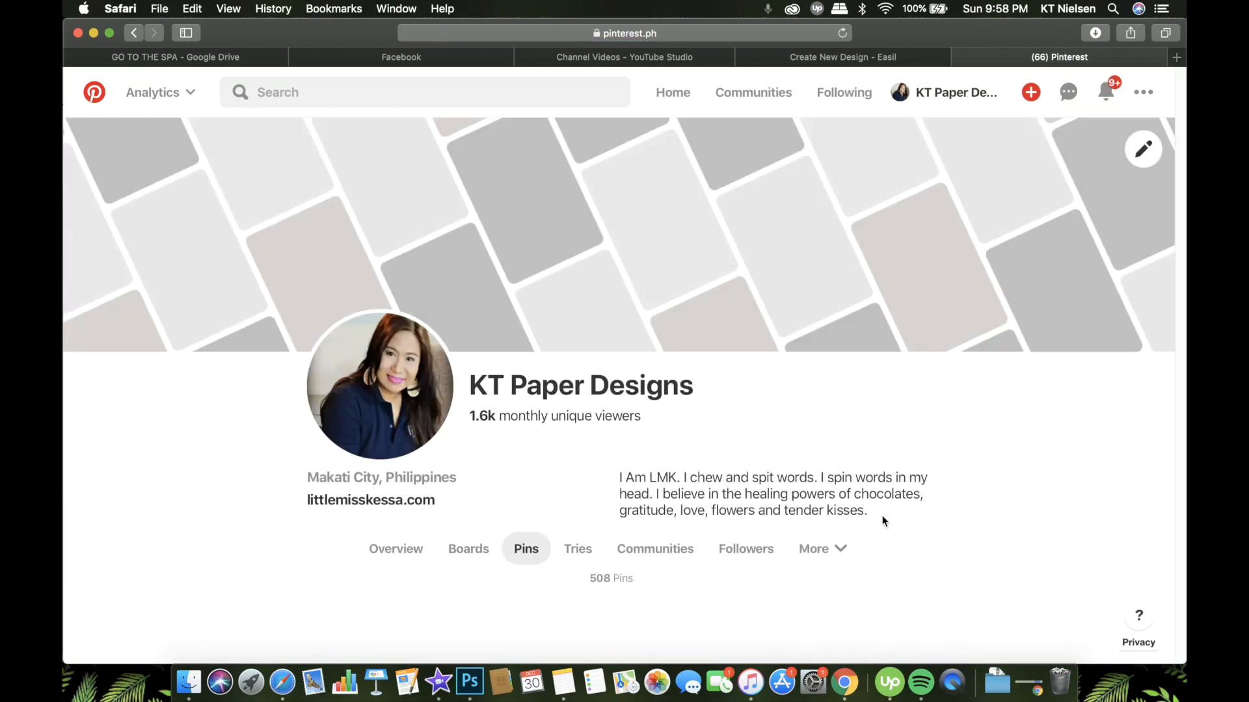
scroll("down", 3)
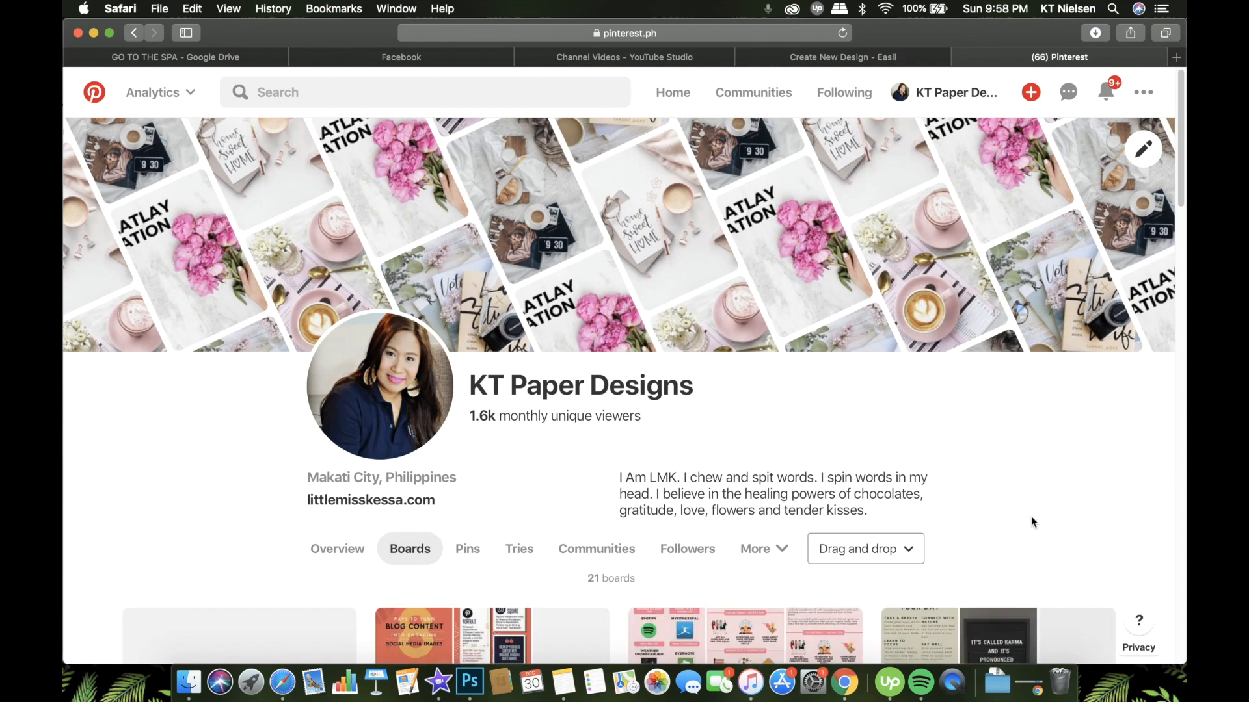
left_click(626, 32)
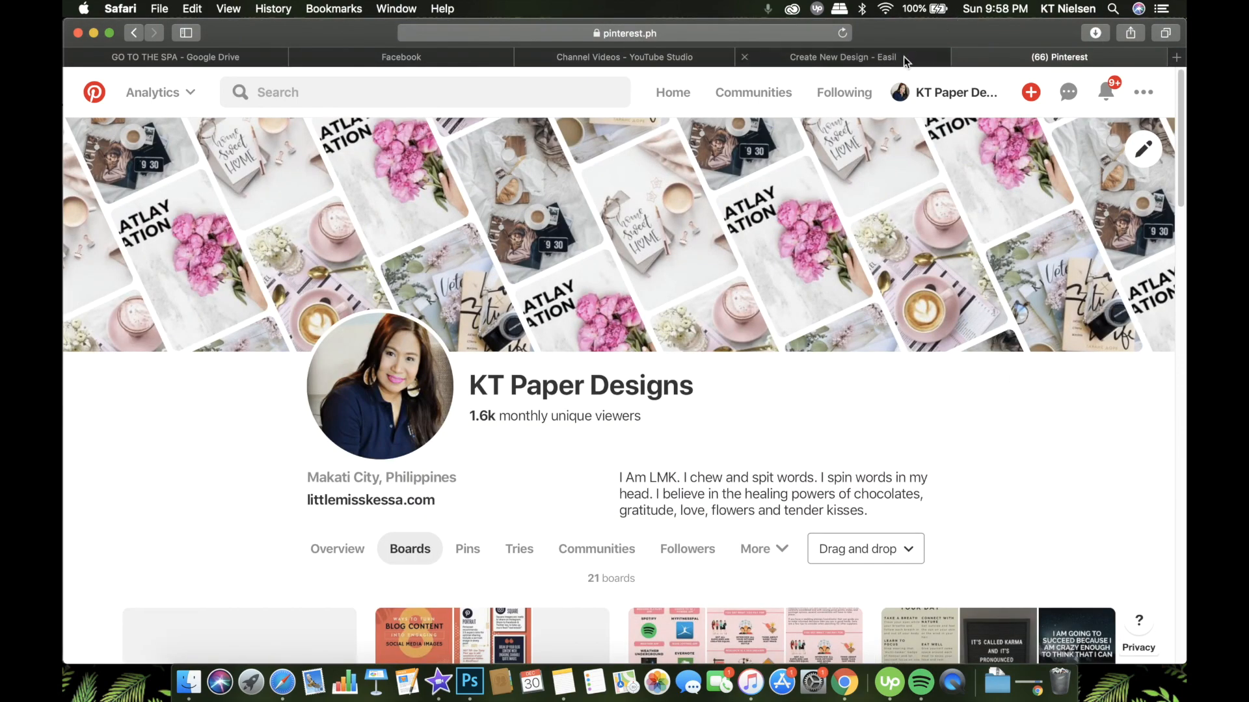
Return to Easil and open The Ultimate Baking Cheat Sheet Pinterest template
left_click(842, 56)
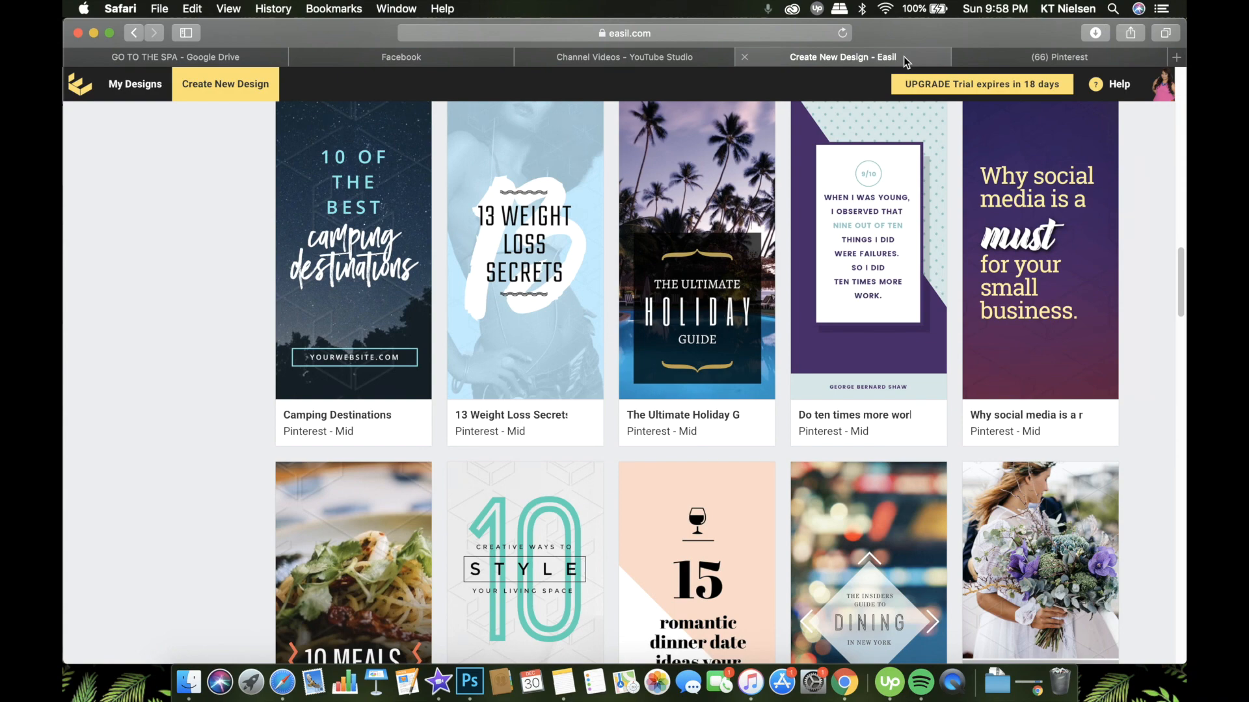
scroll("down", 3)
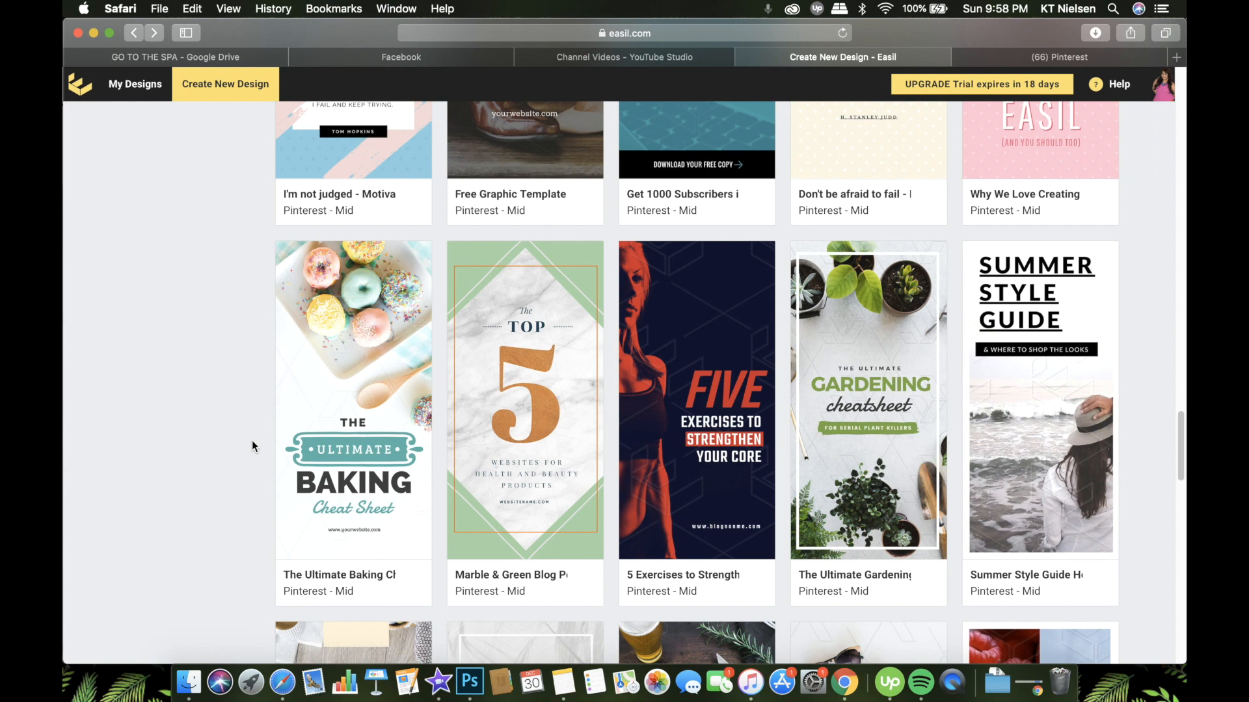
left_click(353, 398)
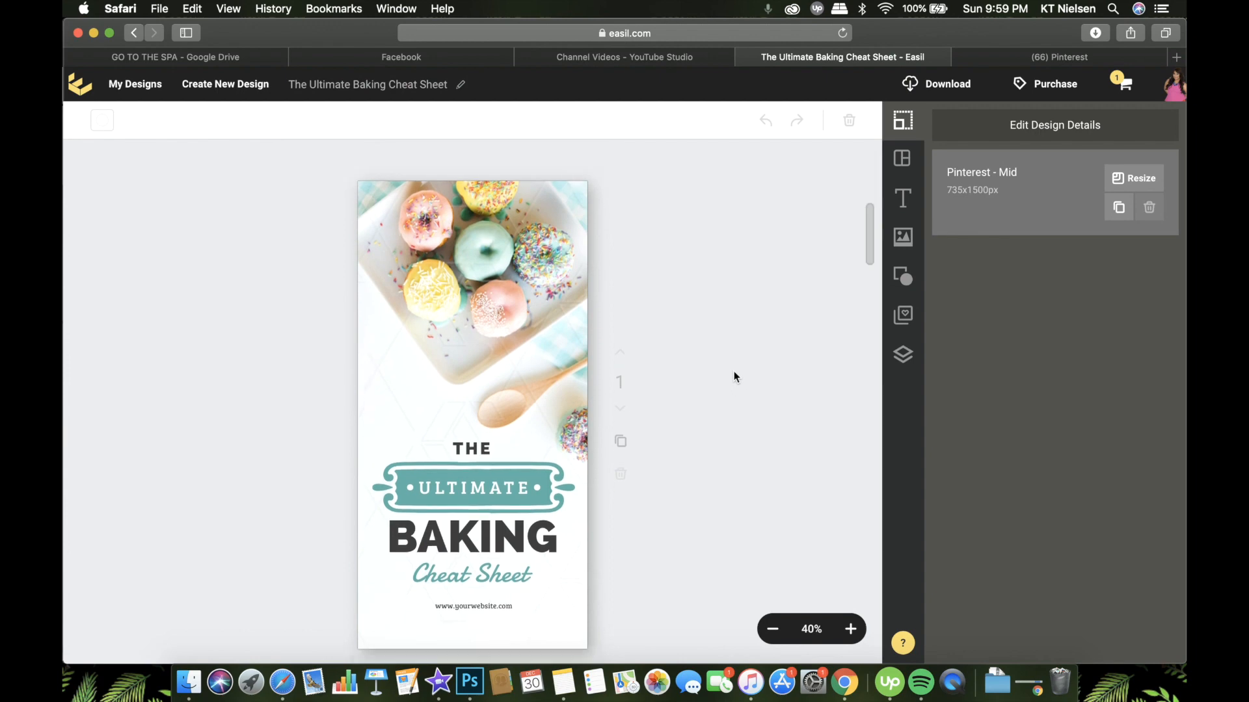
Replace the donut photo with a cake-on-stand image and move THE to the pin's top
left_click(471, 488)
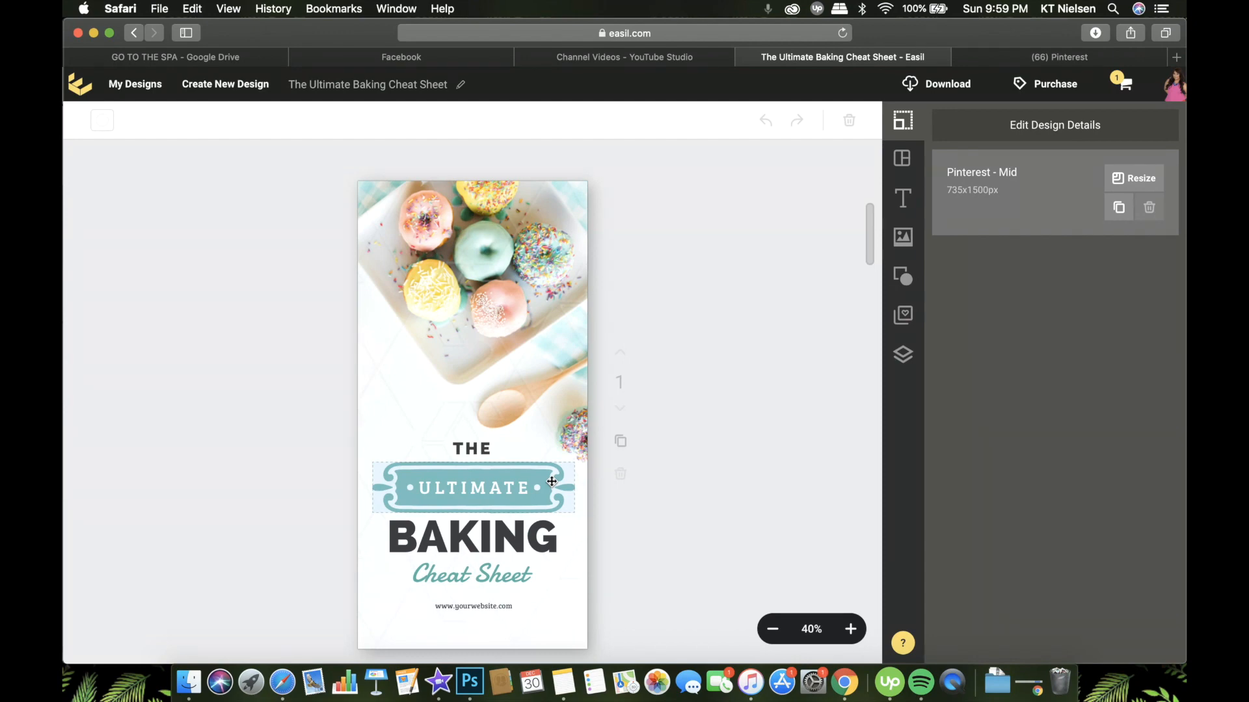
mouse_move(426, 407)
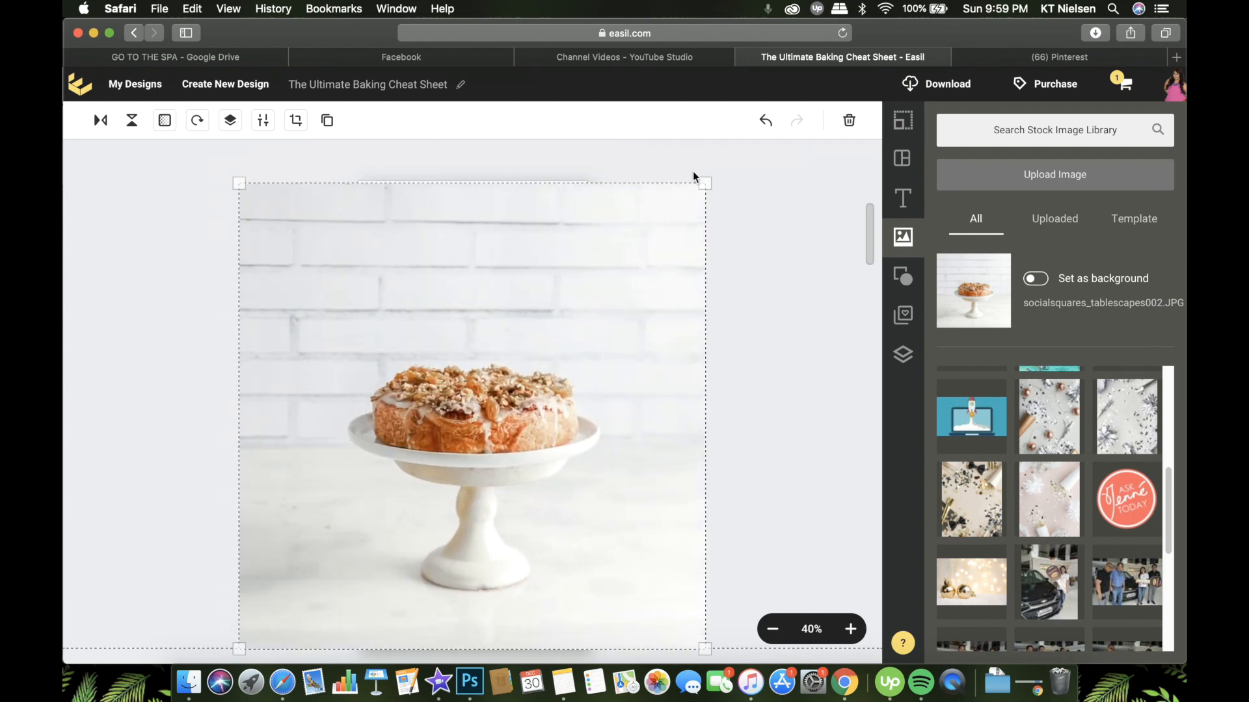
left_click(229, 120)
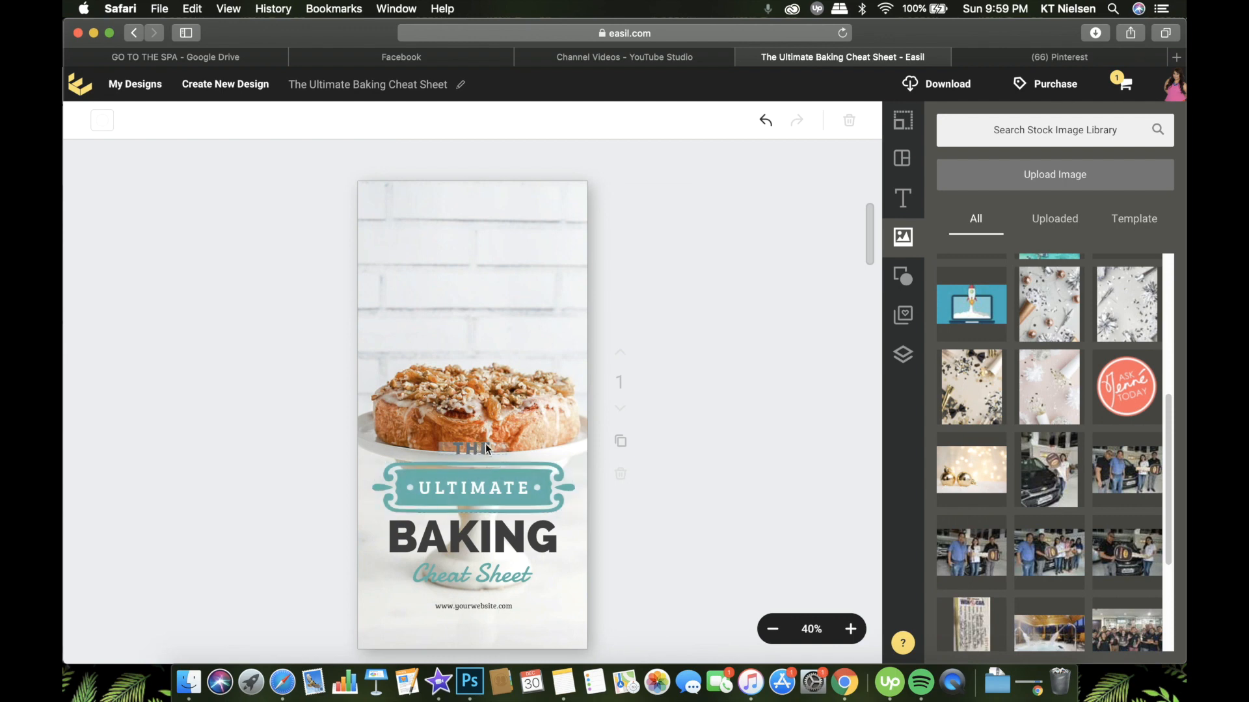
left_click_drag(471, 448, 471, 209)
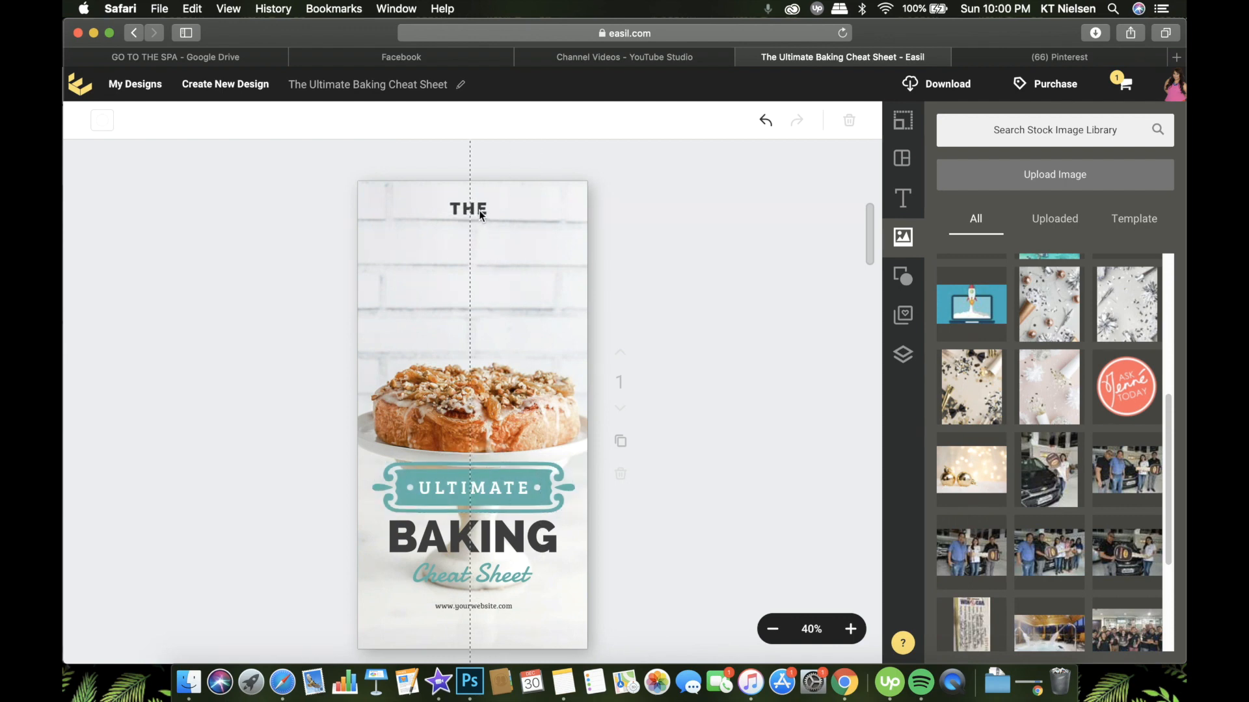
left_click(472, 488)
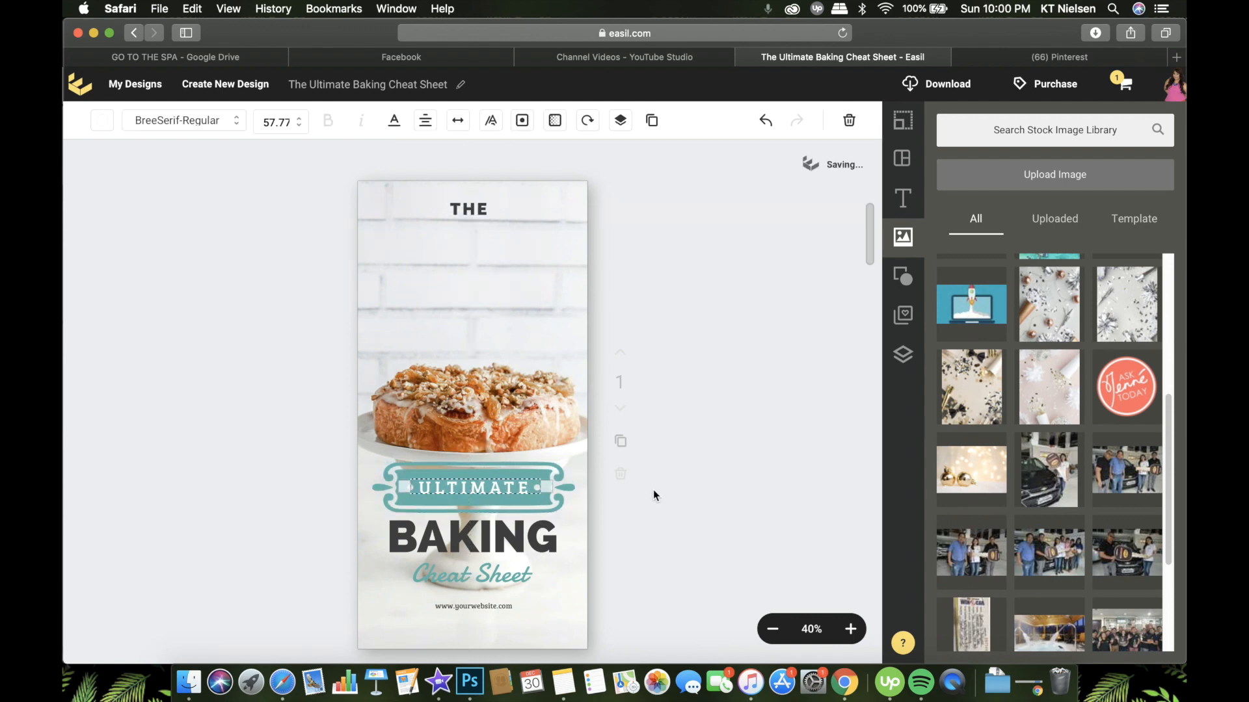
Stack the ULTIMATE banner, BAKING and Cheat Sheet under THE above the cake photo
left_click(668, 506)
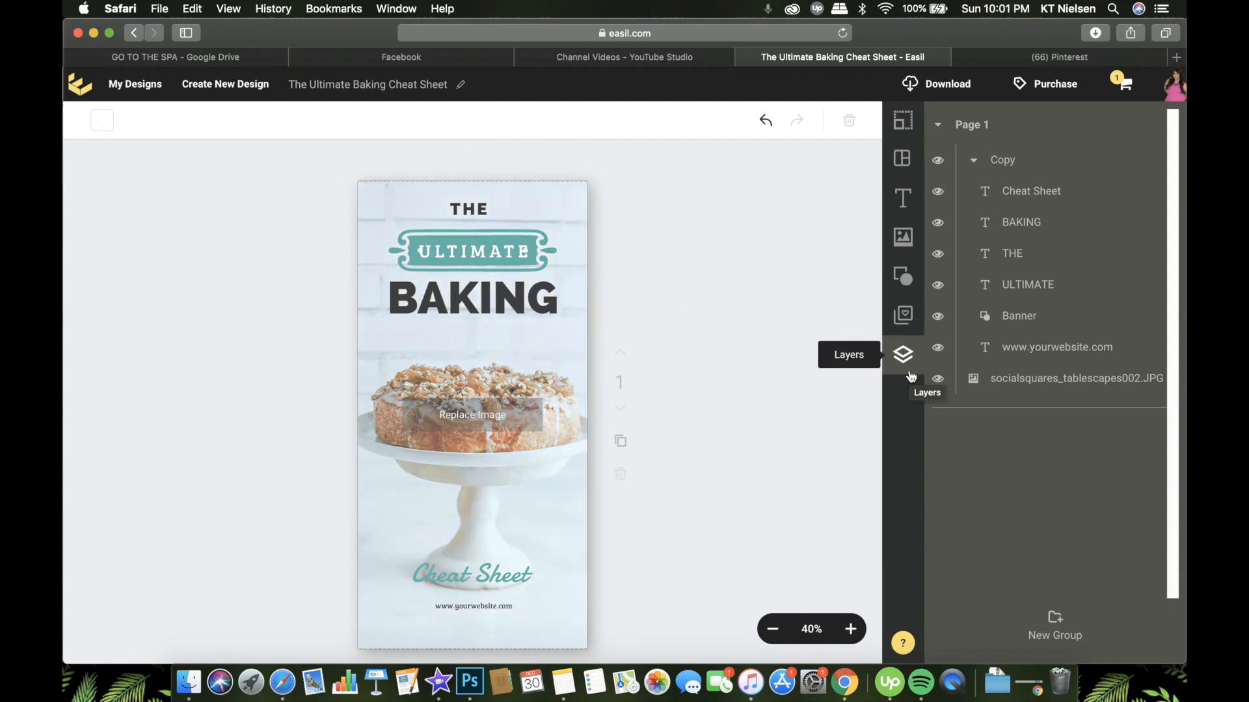
mouse_move(1098, 229)
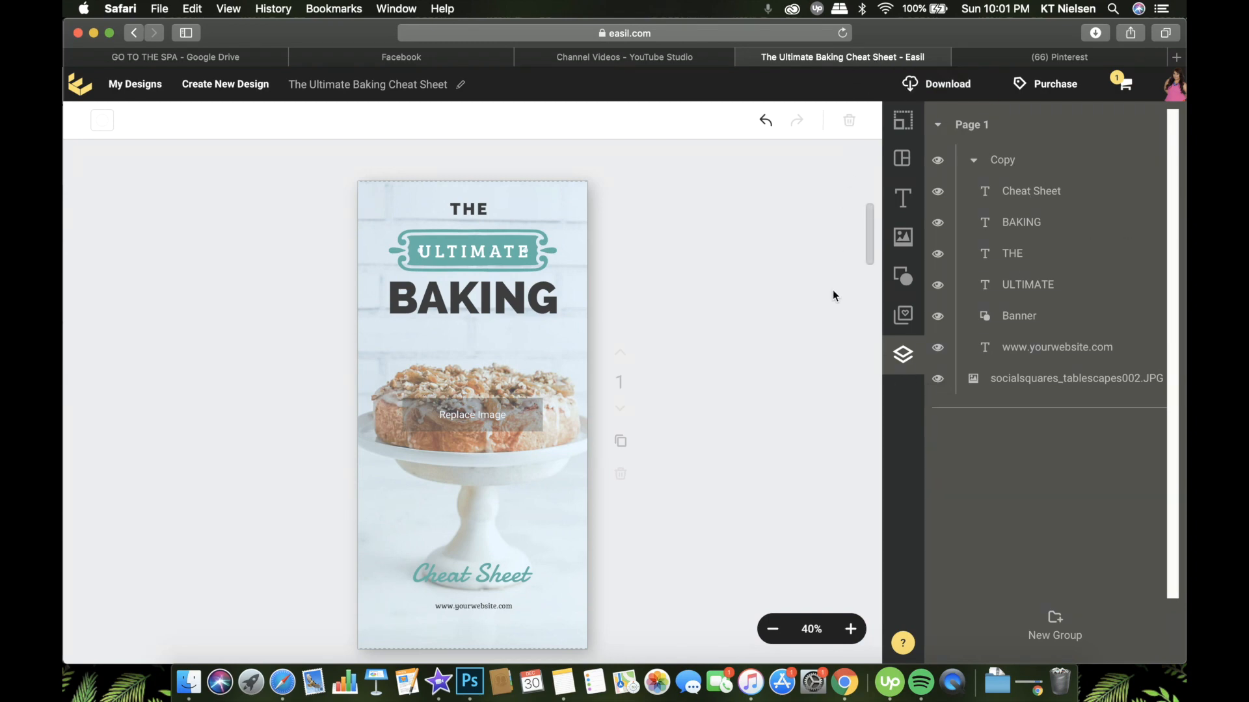
mouse_move(830, 420)
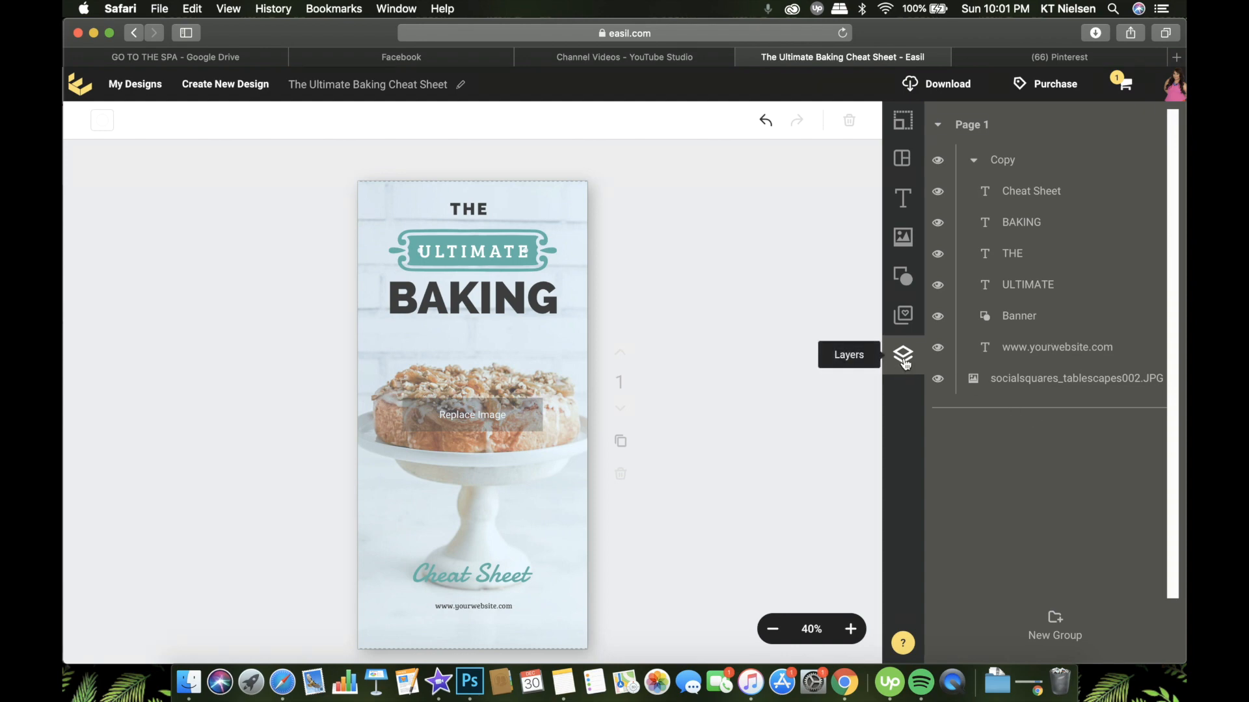
mouse_move(903, 354)
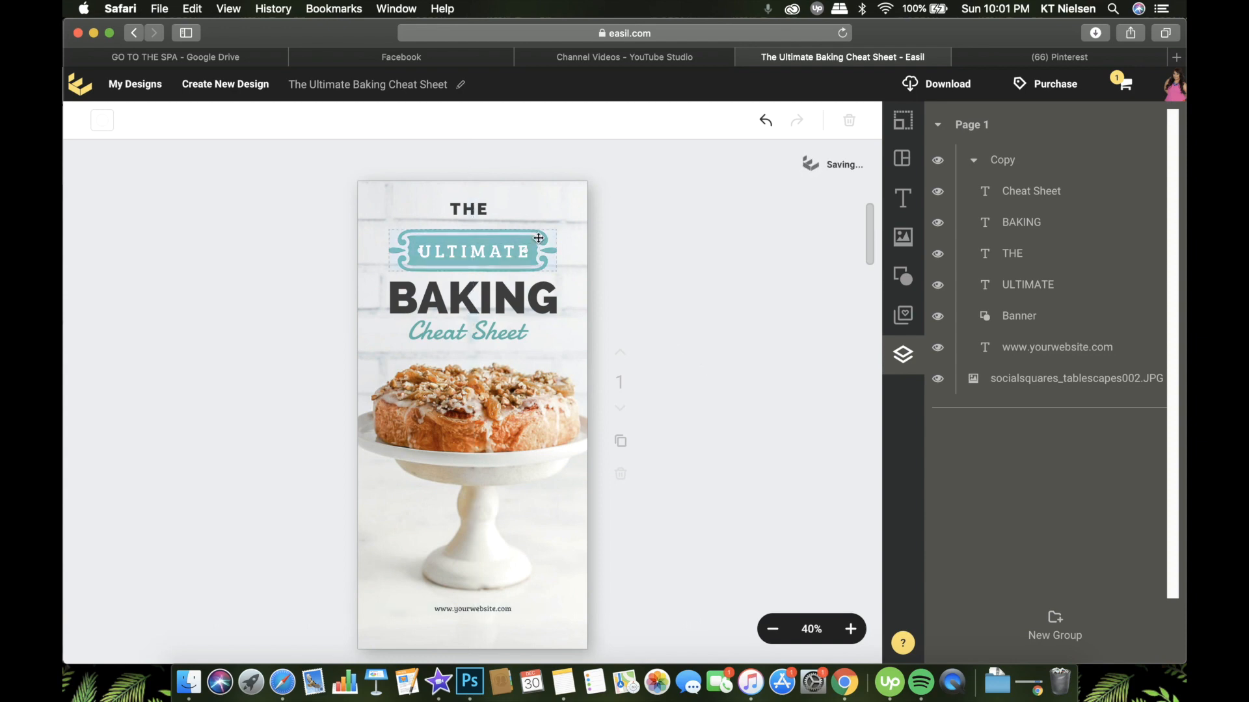
Recolour the ULTIMATE banner to light pink #FC878F in the colour picker
left_click(102, 120)
type("F57090")
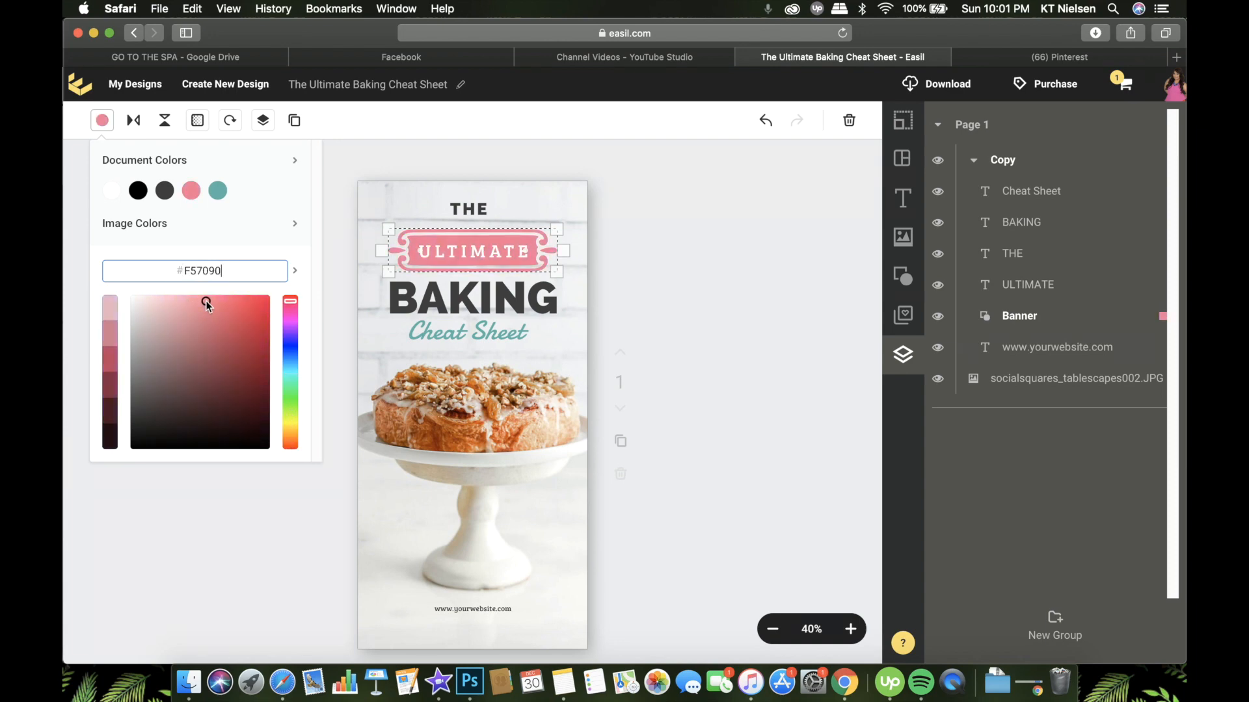
left_click(199, 297)
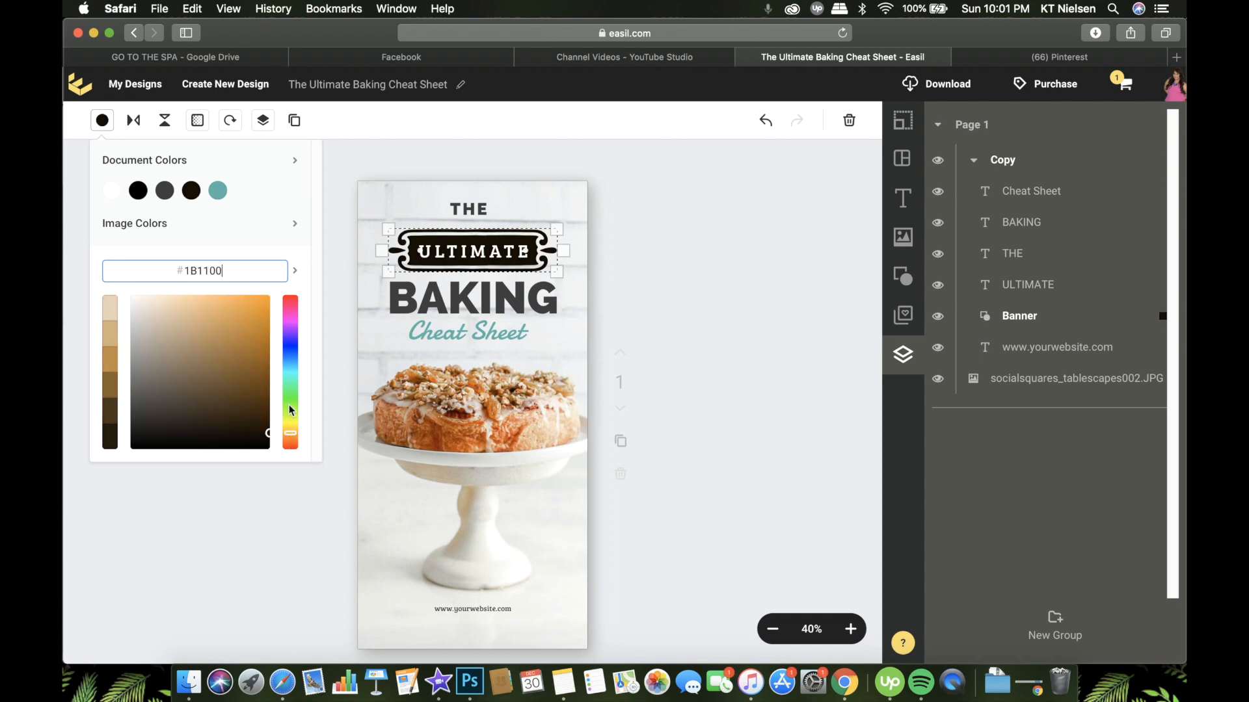
left_click(196, 303)
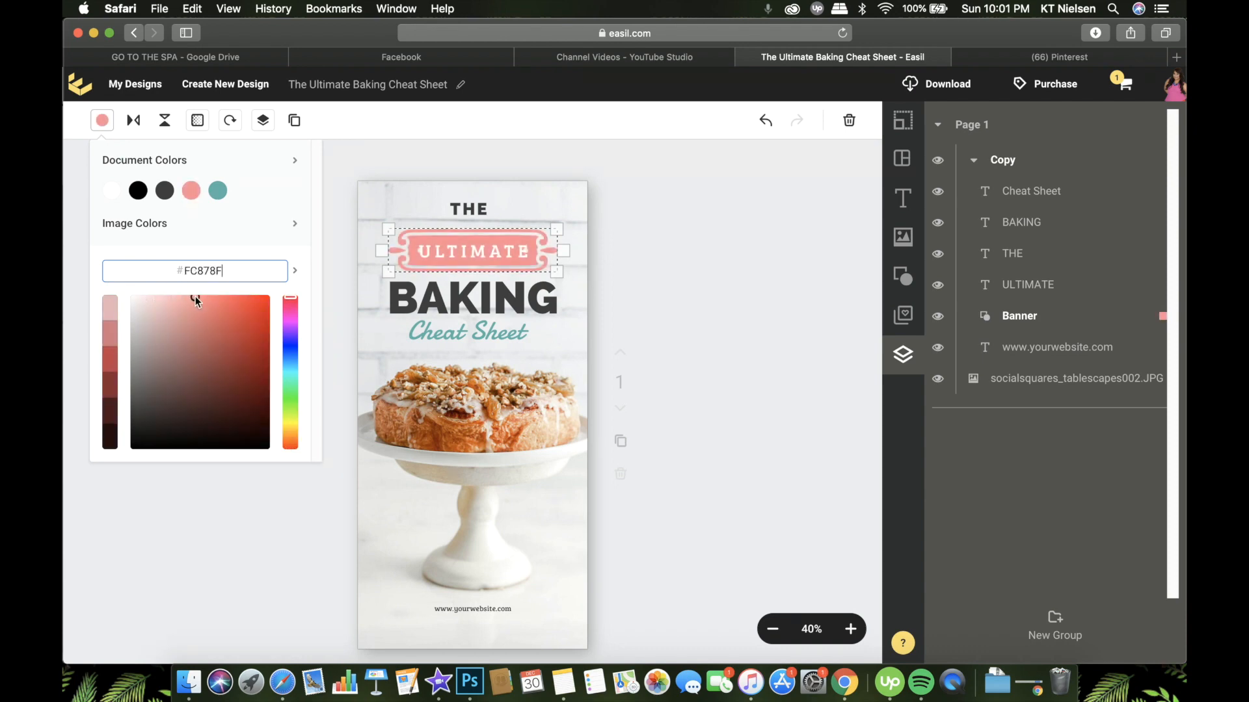
left_click(203, 309)
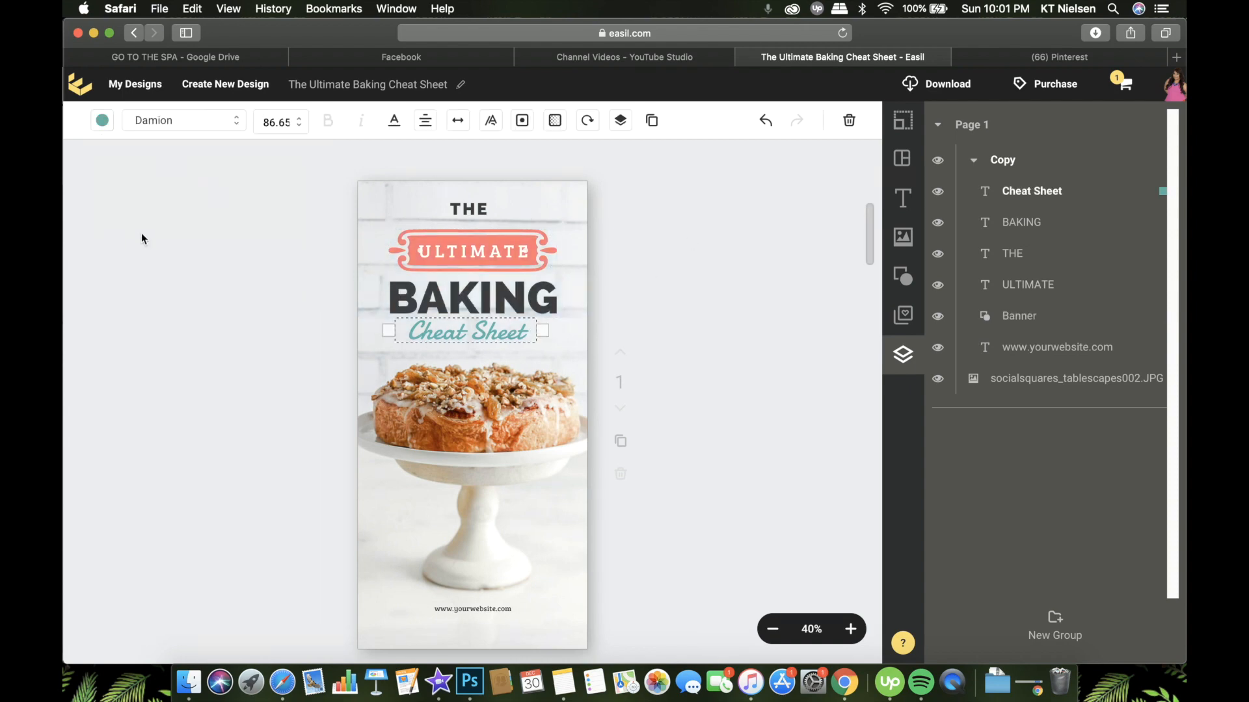
Give the Cheat Sheet script text the same pink as the banner
left_click(101, 120)
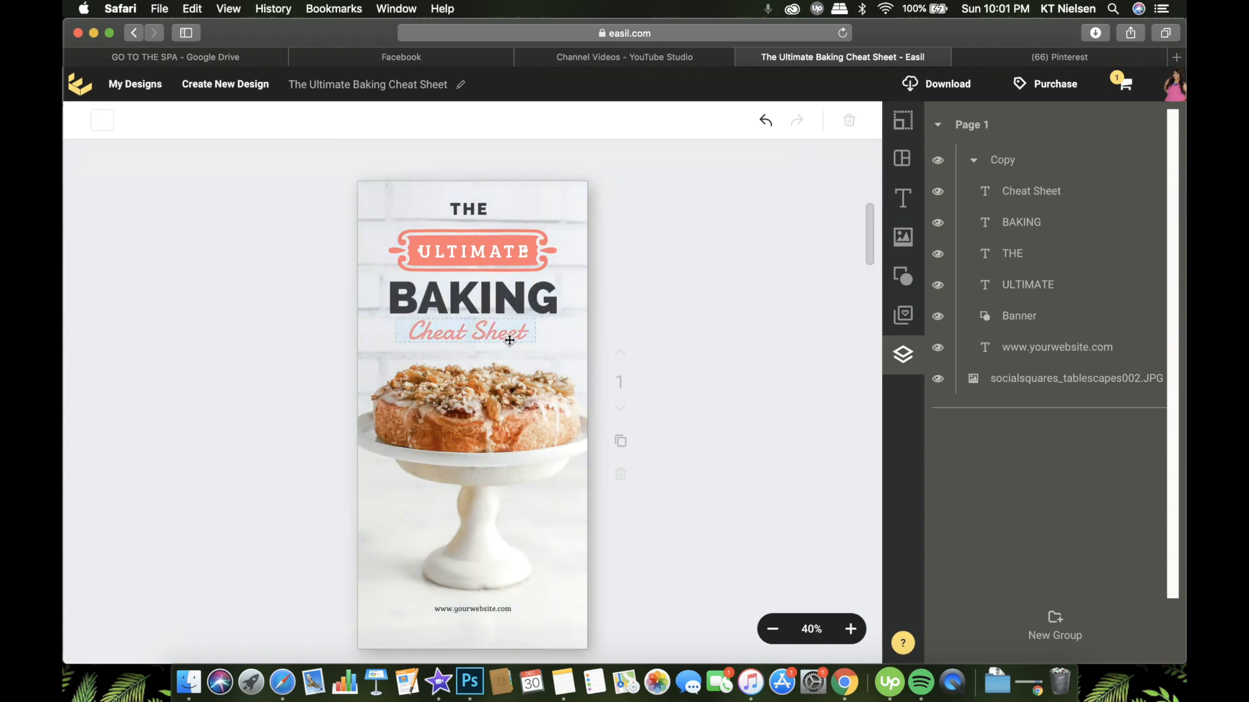
left_click(473, 331)
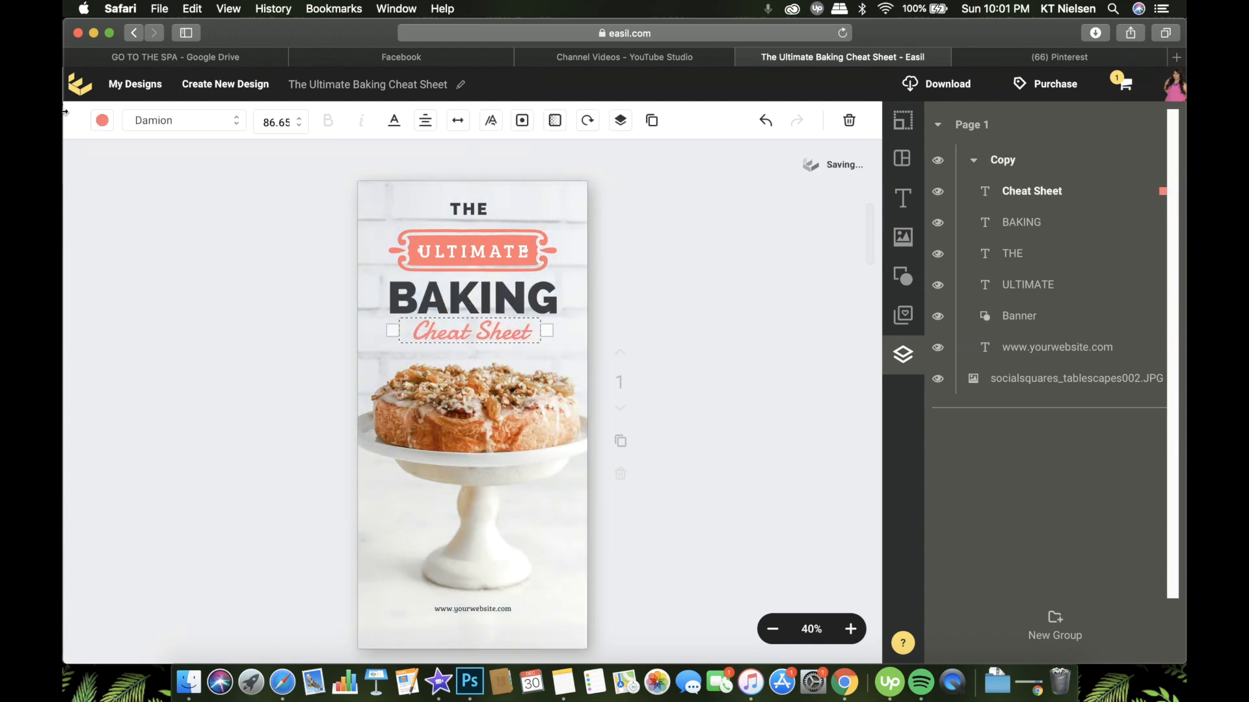
Try the Florabella font on the Cheat Sheet subtitle
left_click(183, 119)
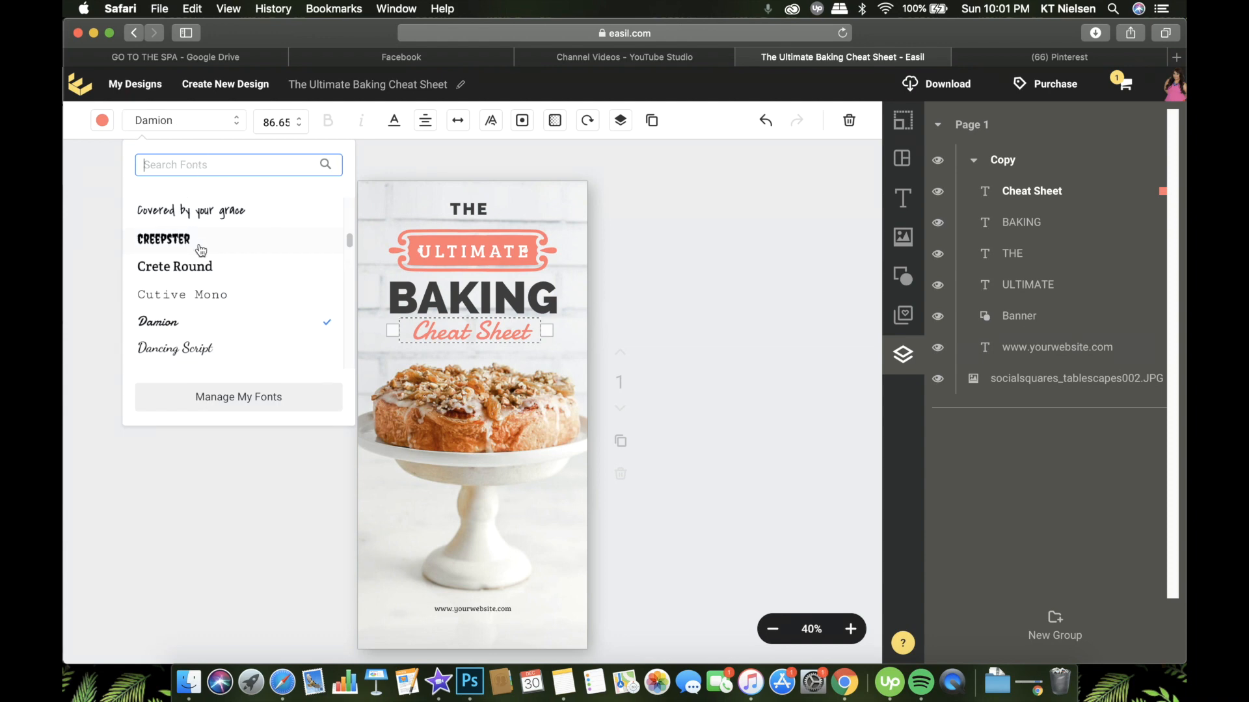
scroll("down", 3)
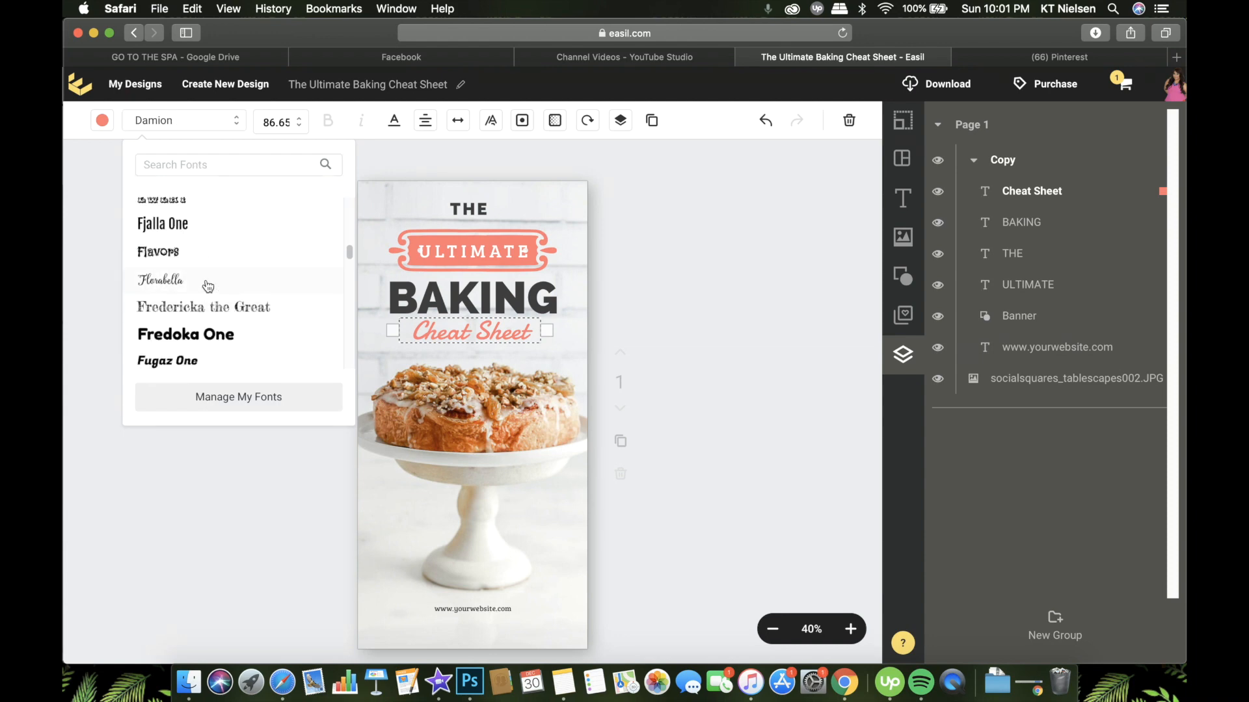
left_click(160, 281)
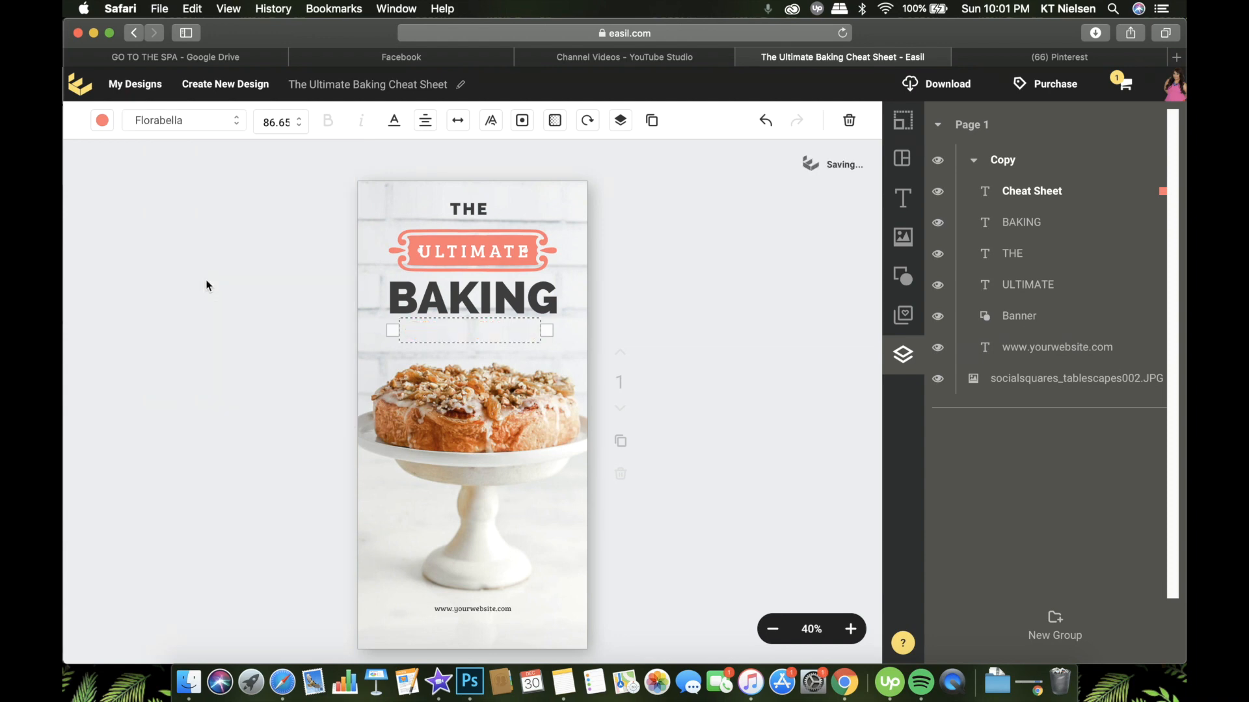
type("Cheat Sheet")
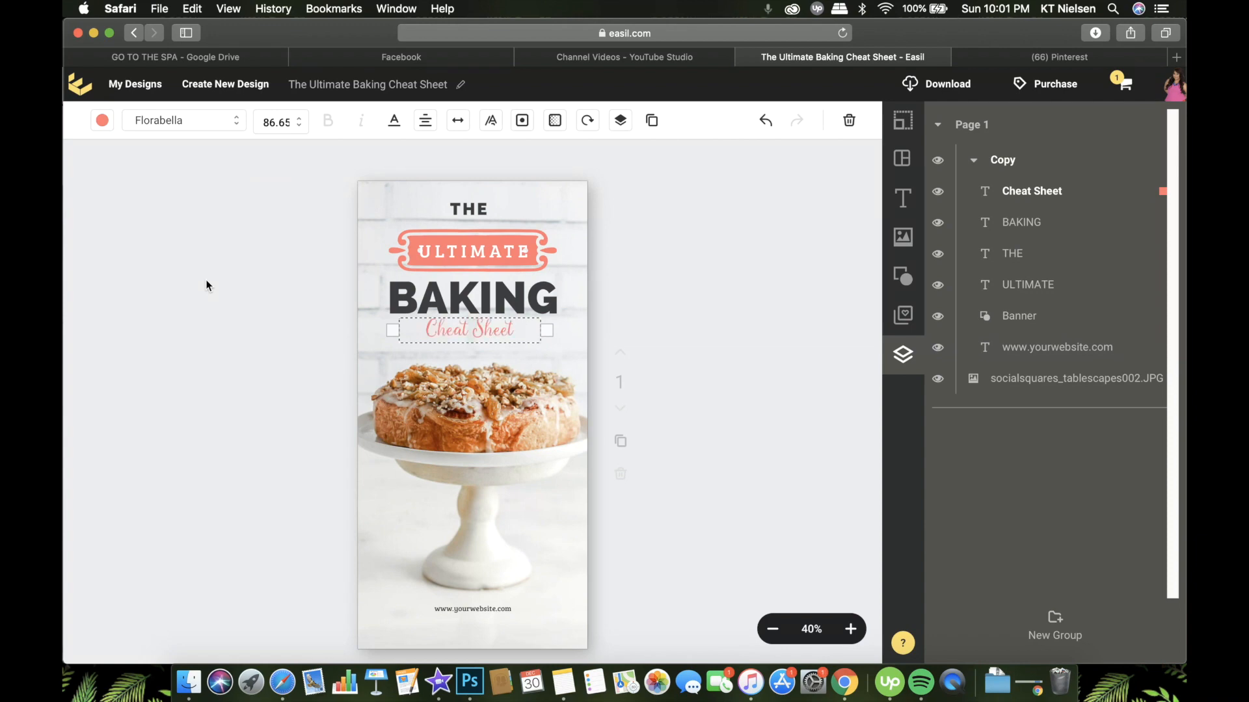
Set the Cheat Sheet subtitle in the Kristi script font instead
left_click(184, 120)
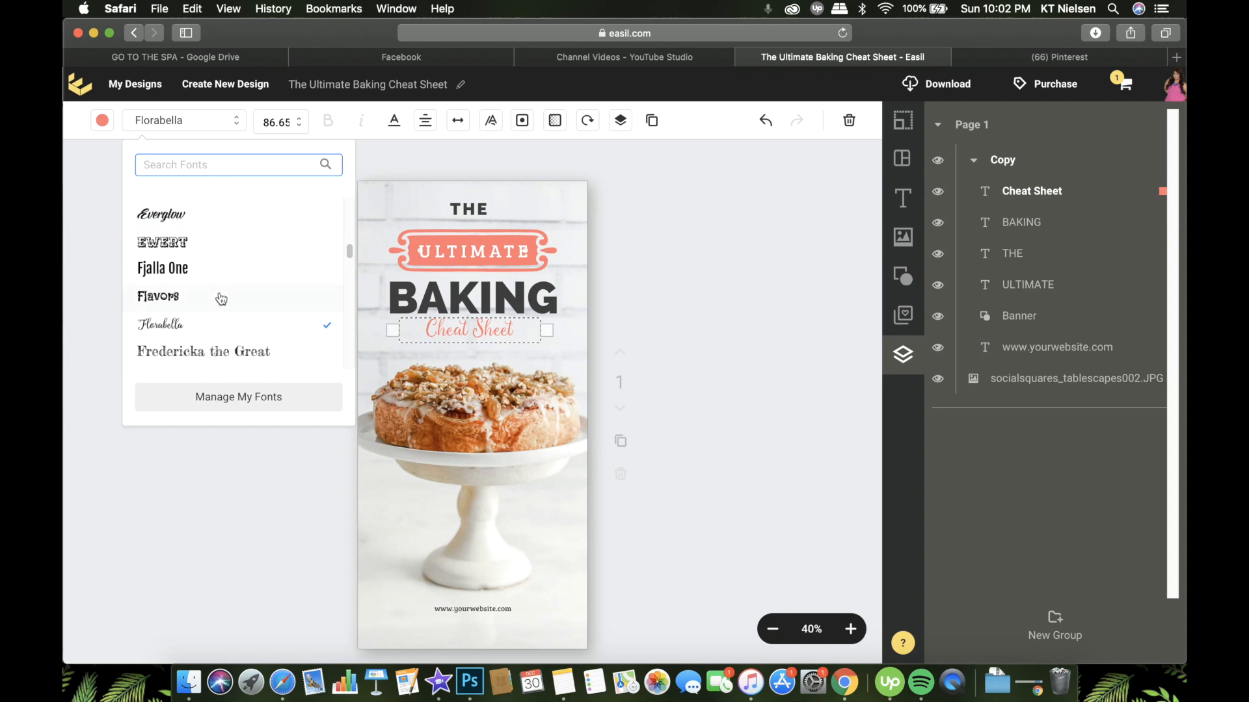
scroll("down", 3)
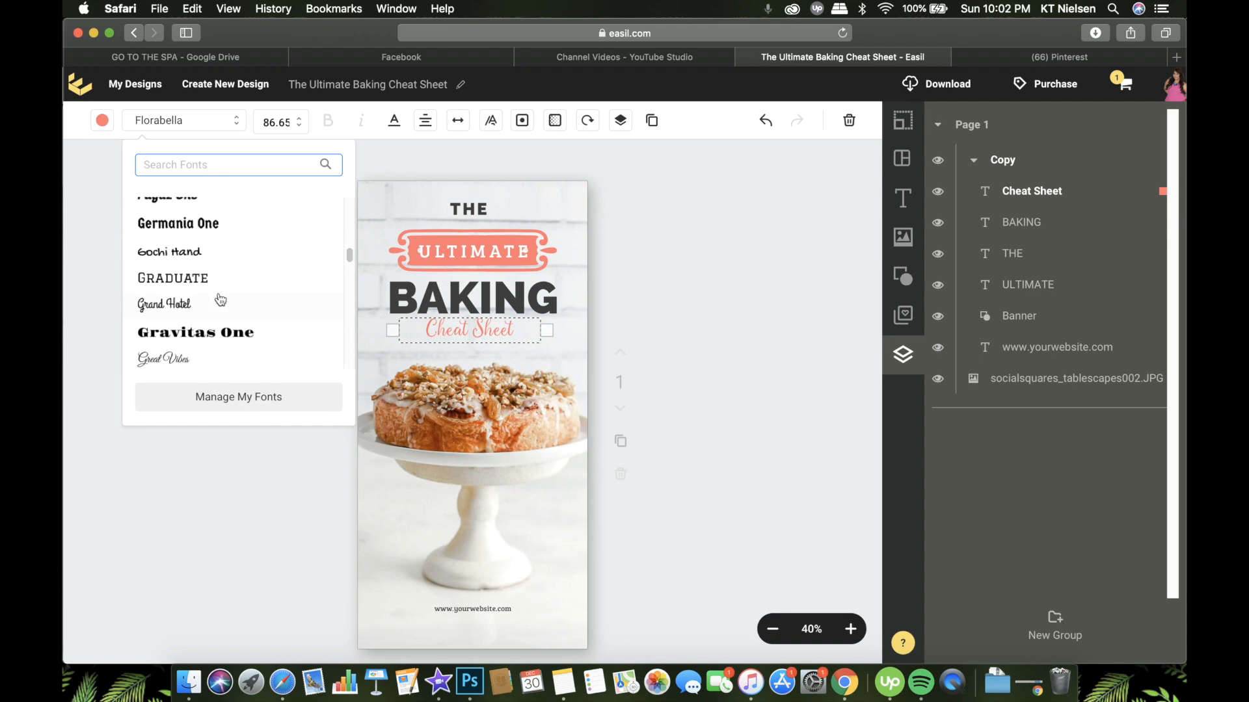
scroll("down", 3)
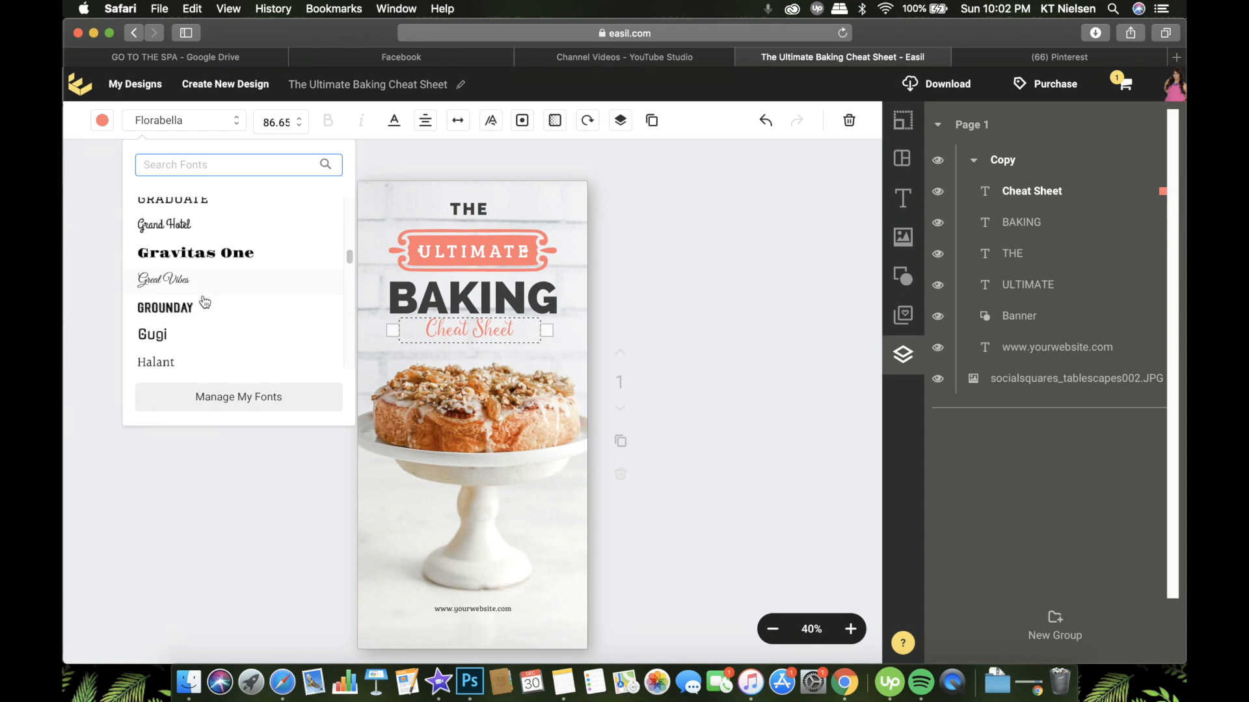
scroll("down", 3)
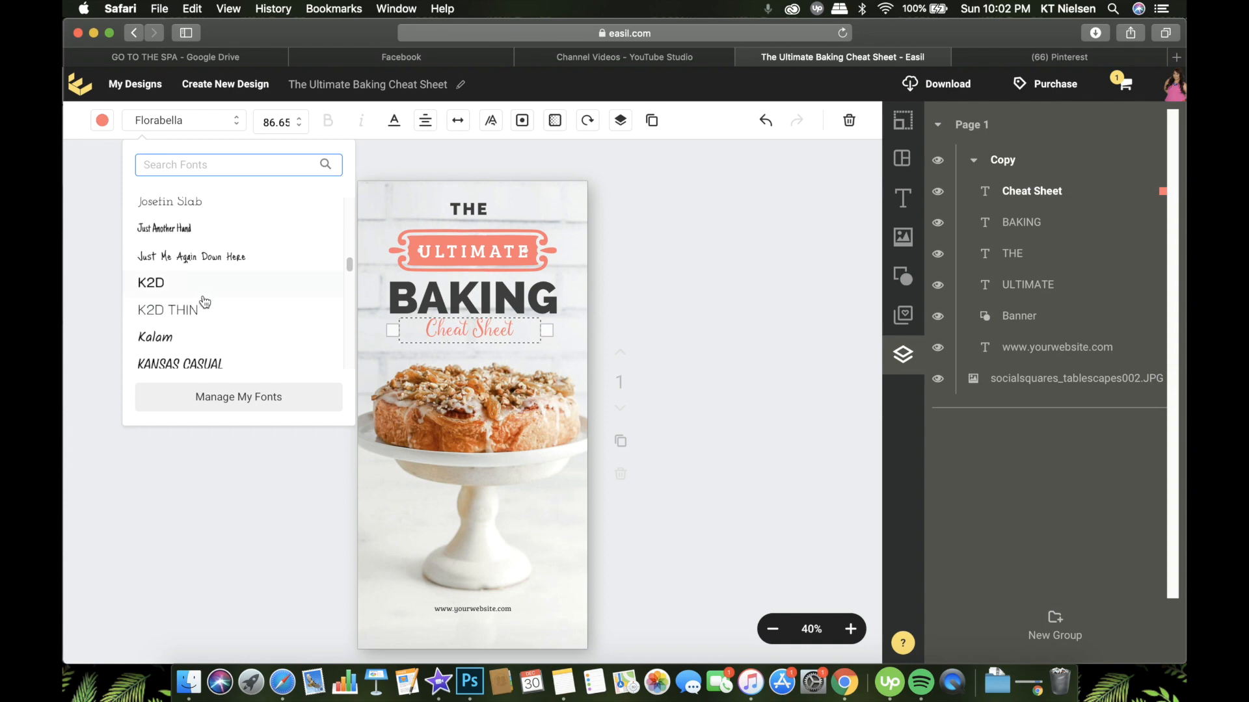
scroll("down", 3)
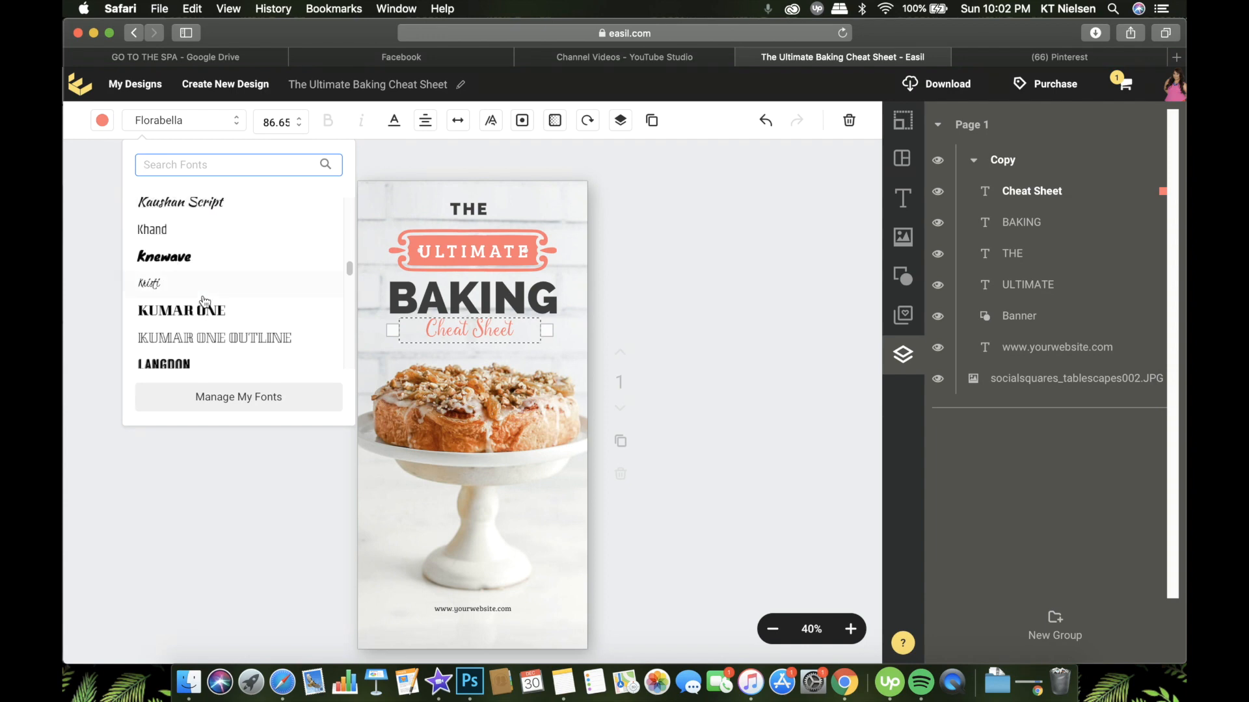
left_click(149, 283)
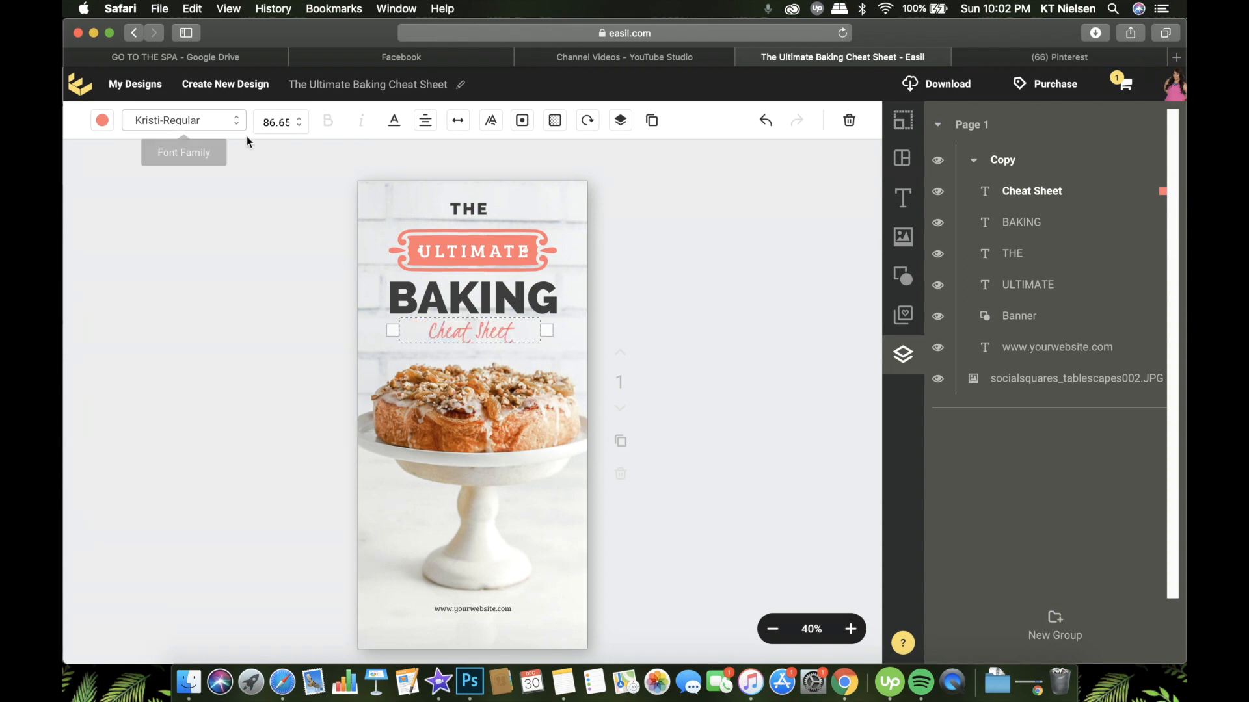
left_click(275, 122)
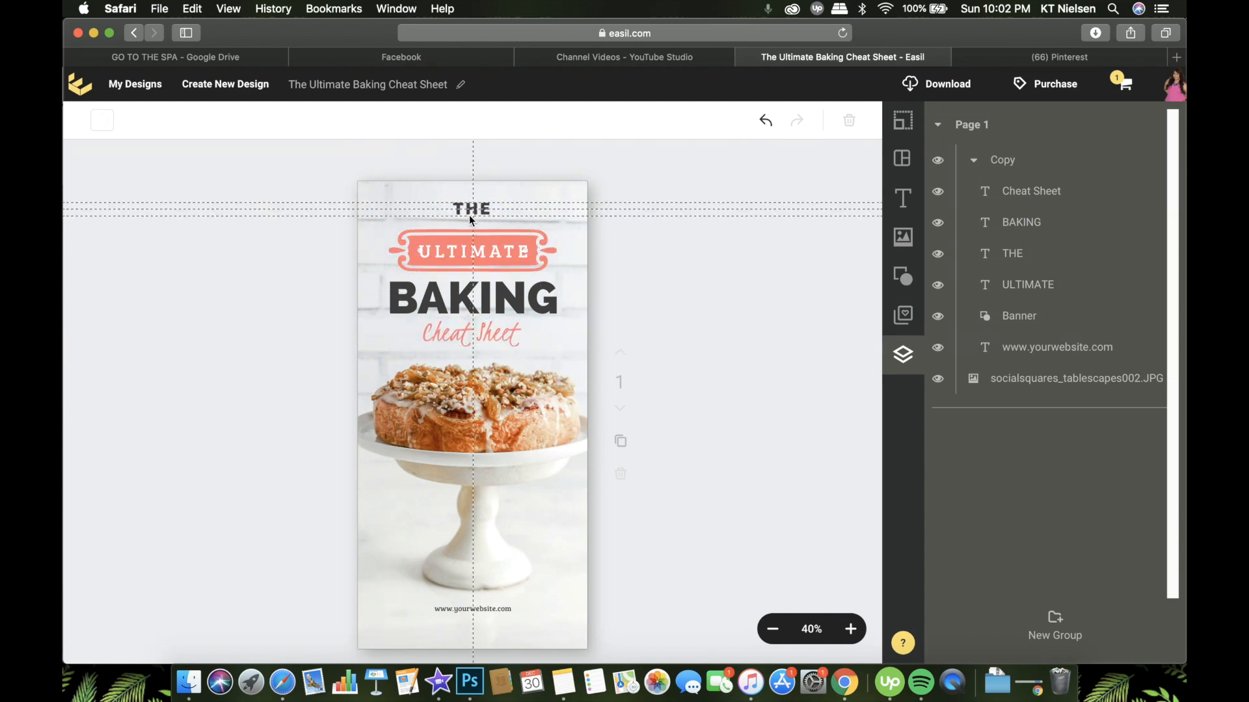
left_click(472, 422)
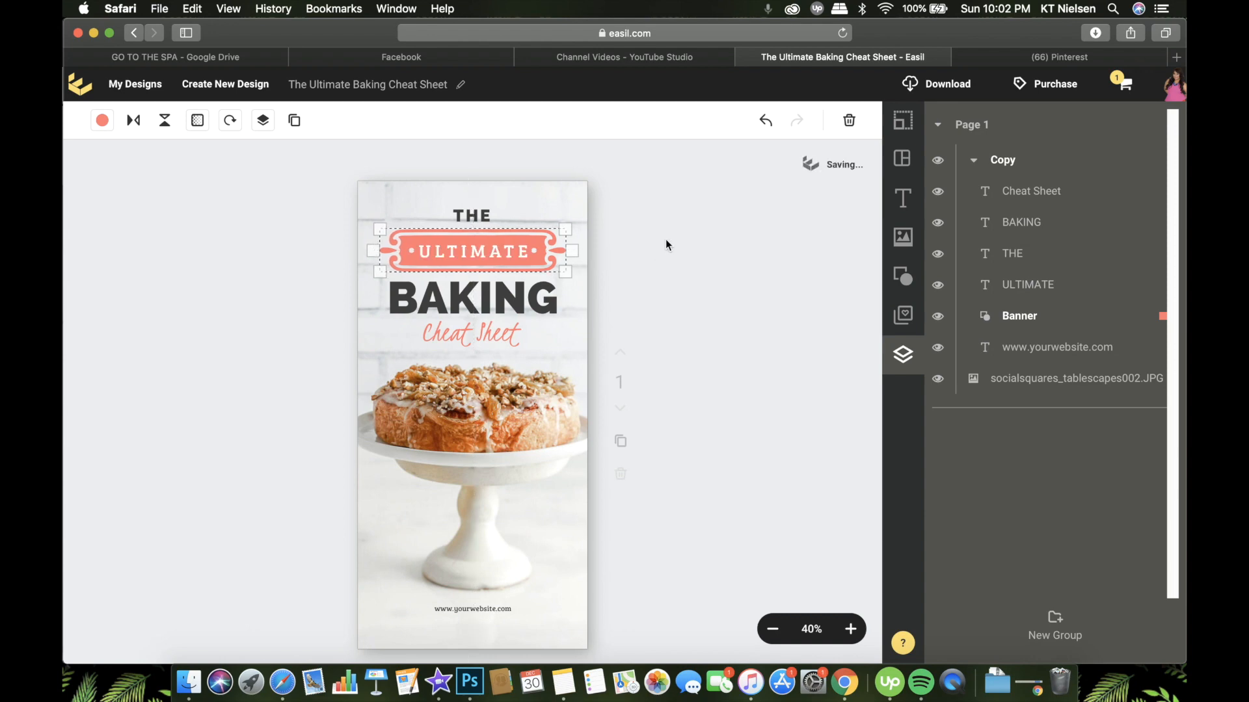
left_click(672, 268)
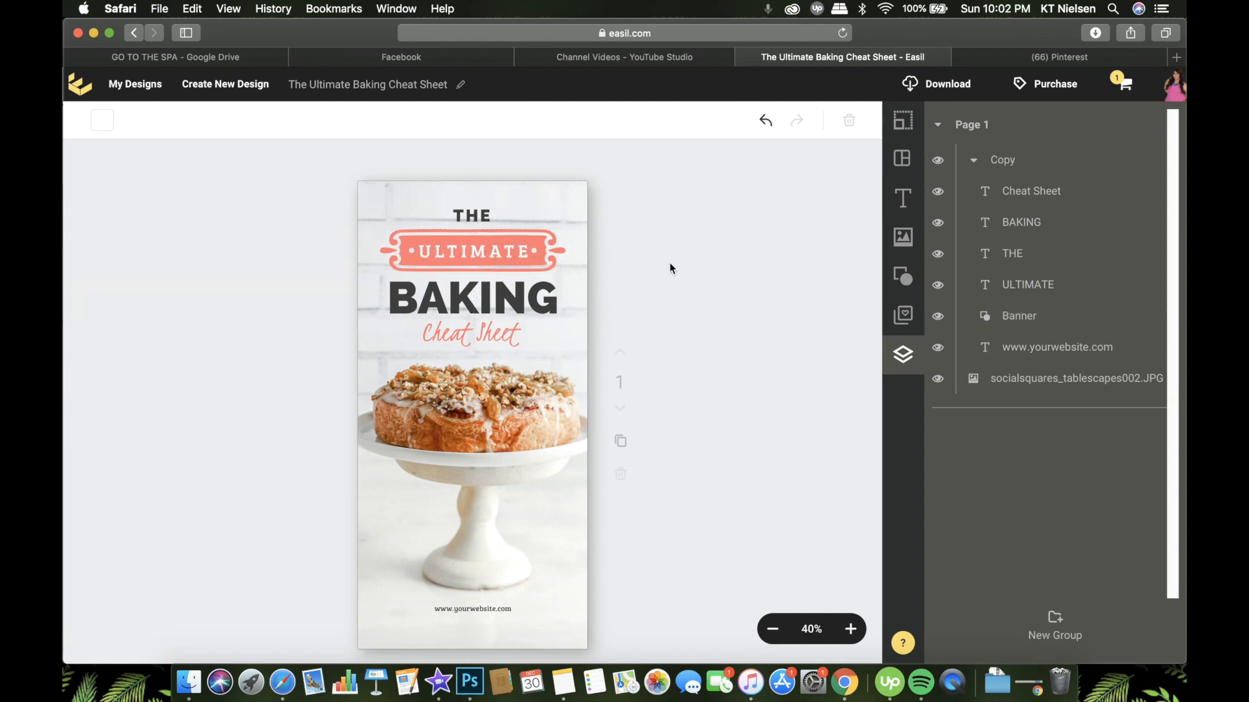
mouse_move(626, 292)
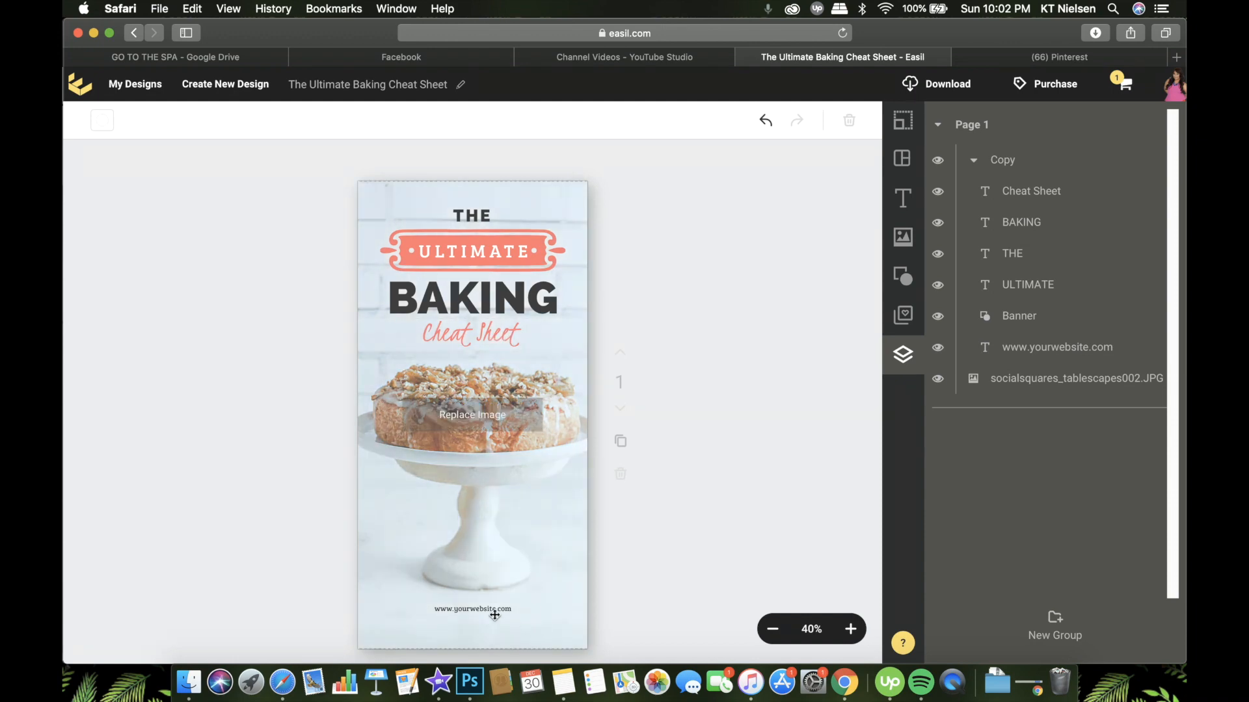
Enlarge the footer web address text to size 40
left_click(472, 609)
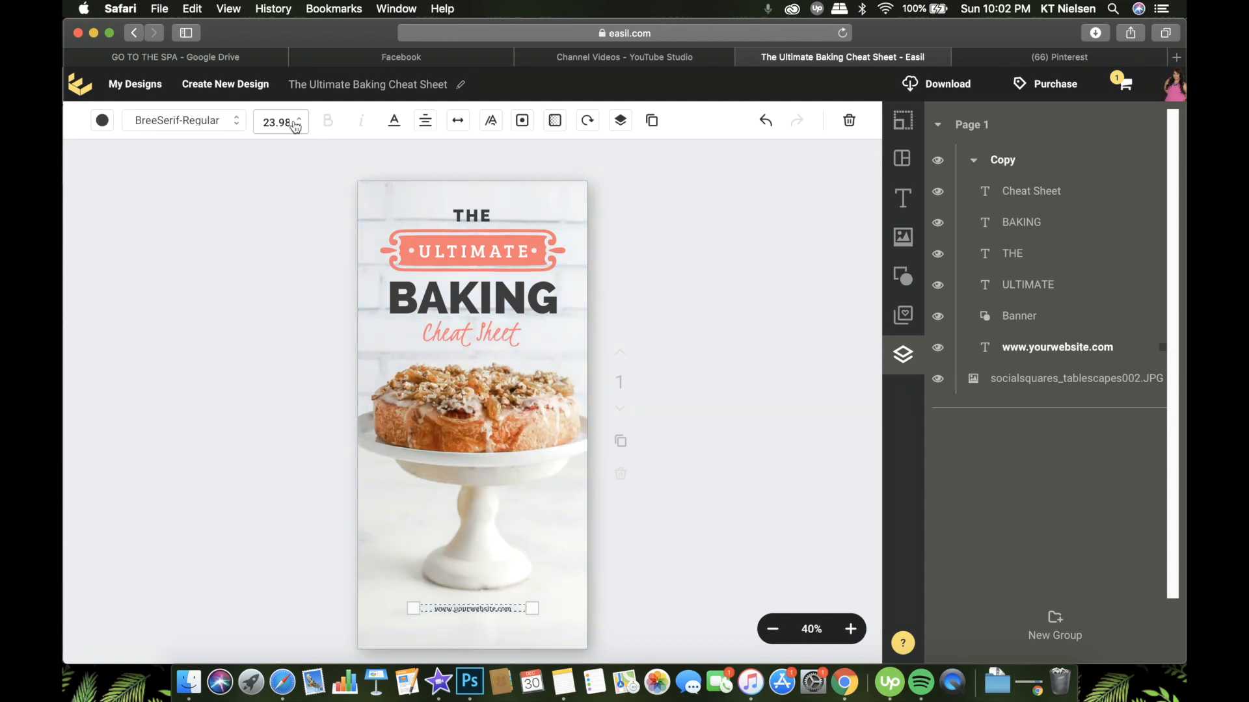
left_click(277, 123)
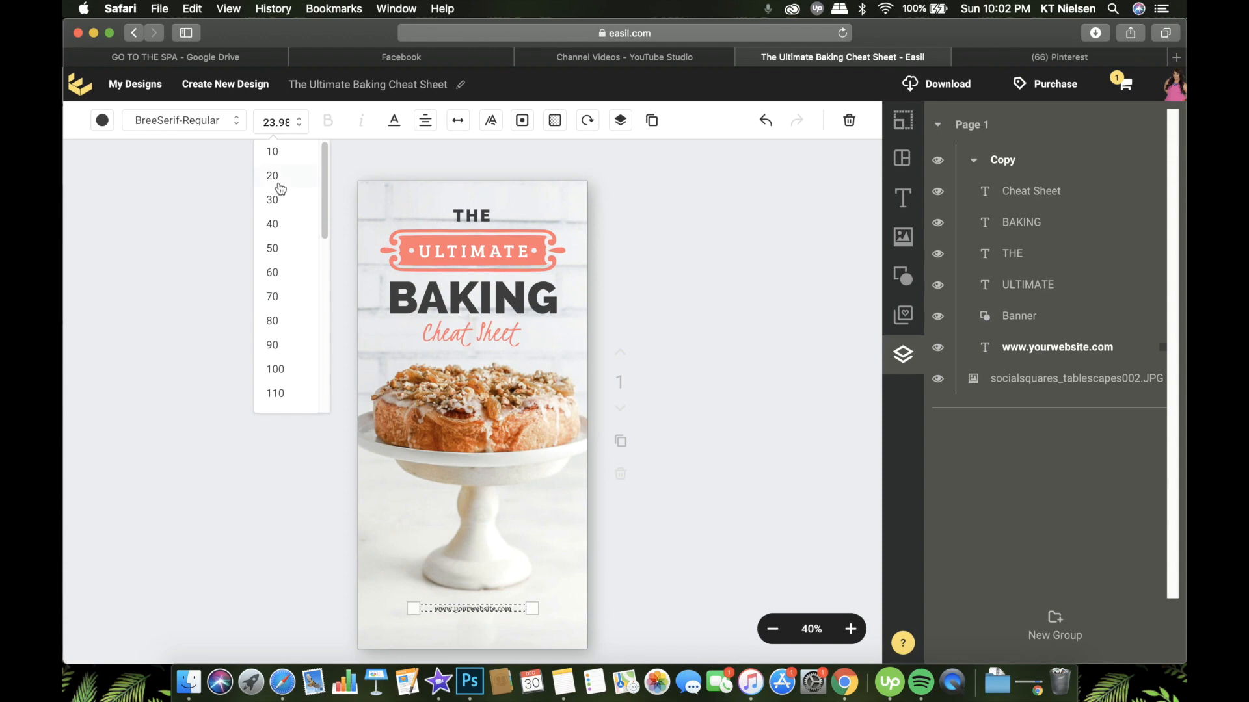
left_click(272, 176)
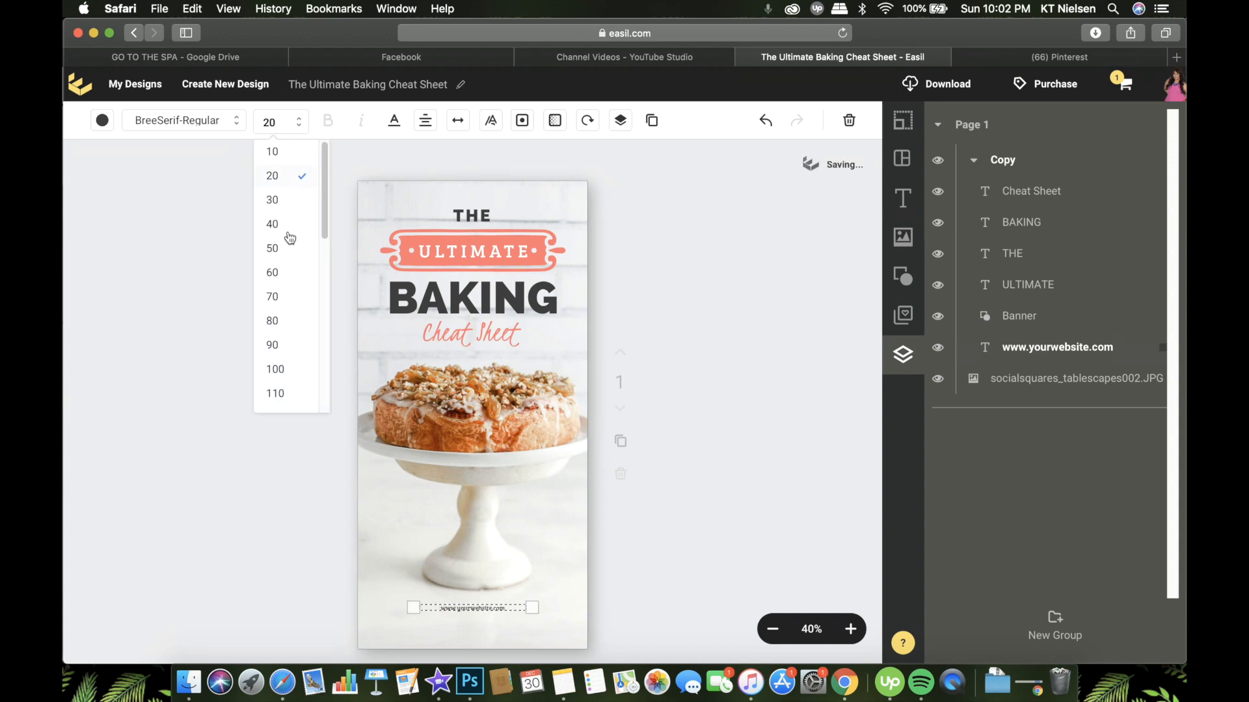
left_click(272, 223)
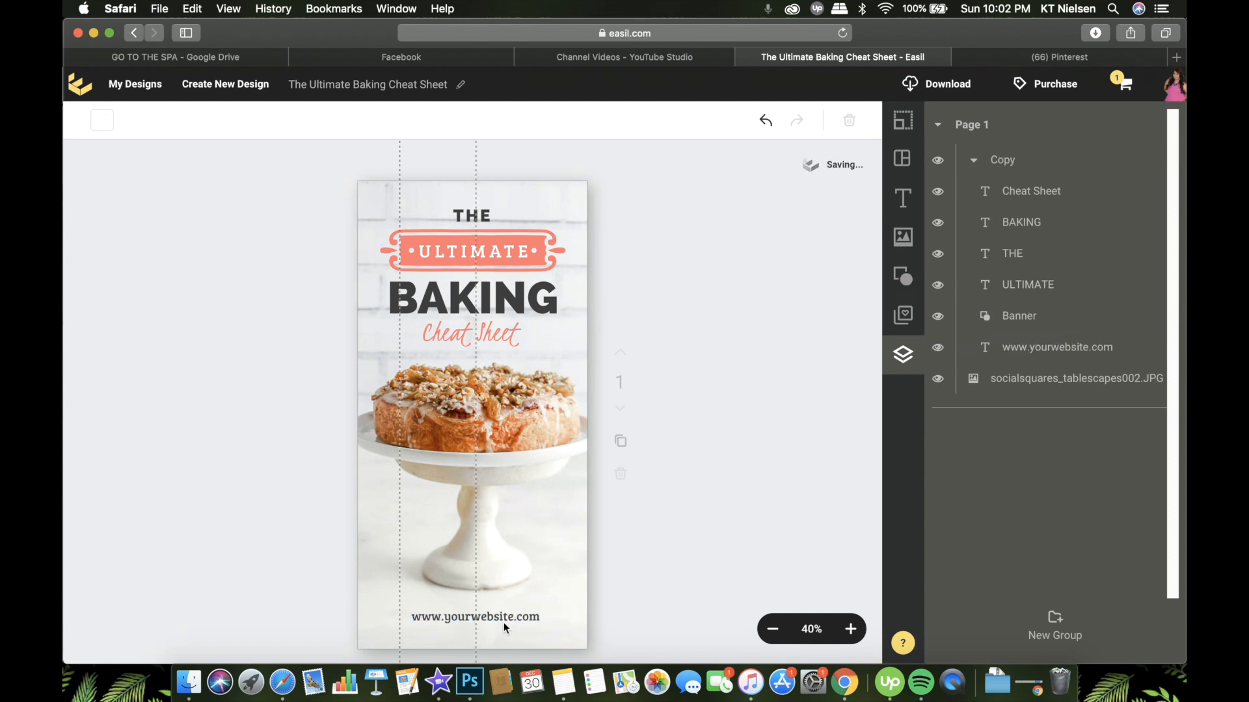
left_click(474, 616)
type("b")
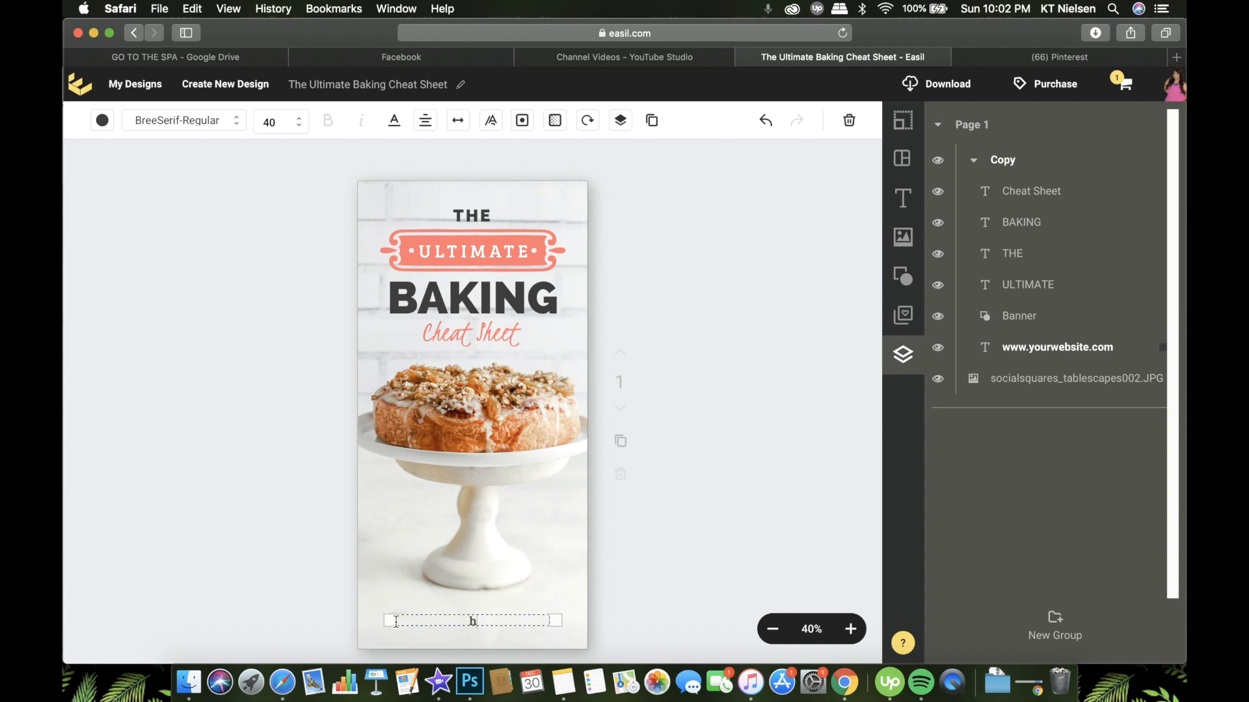
type("https://l")
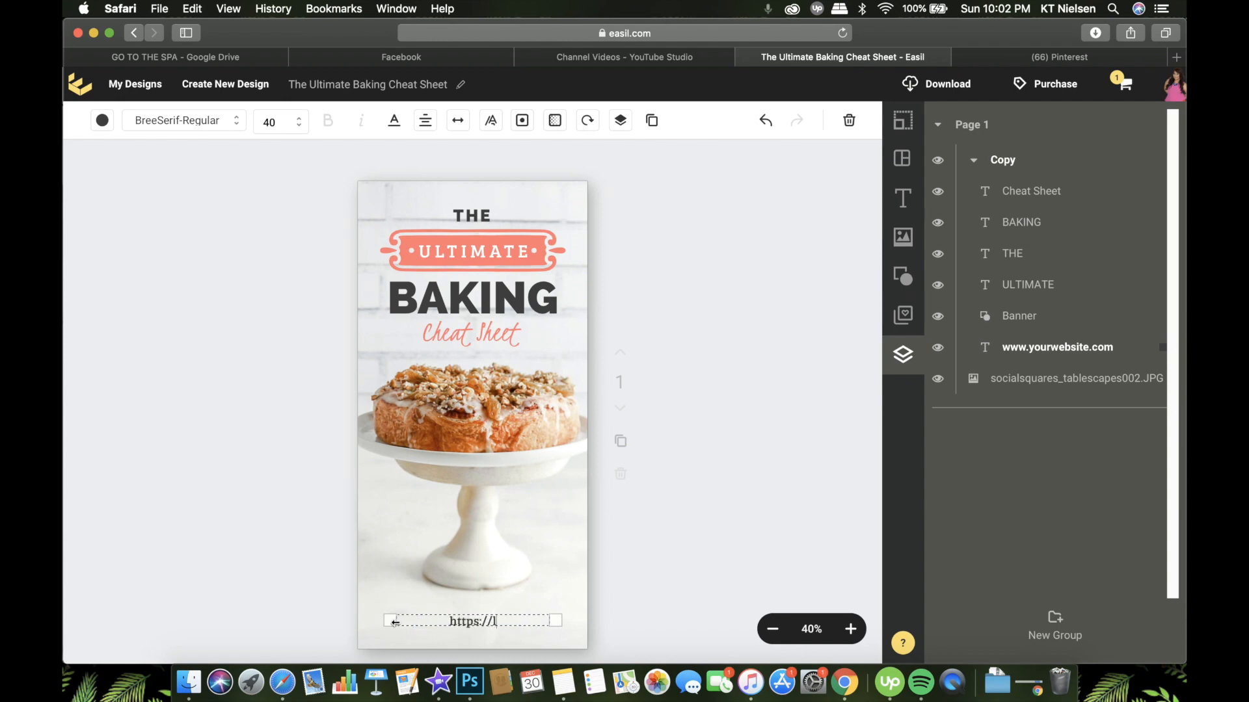
type("littlemisskessa.com")
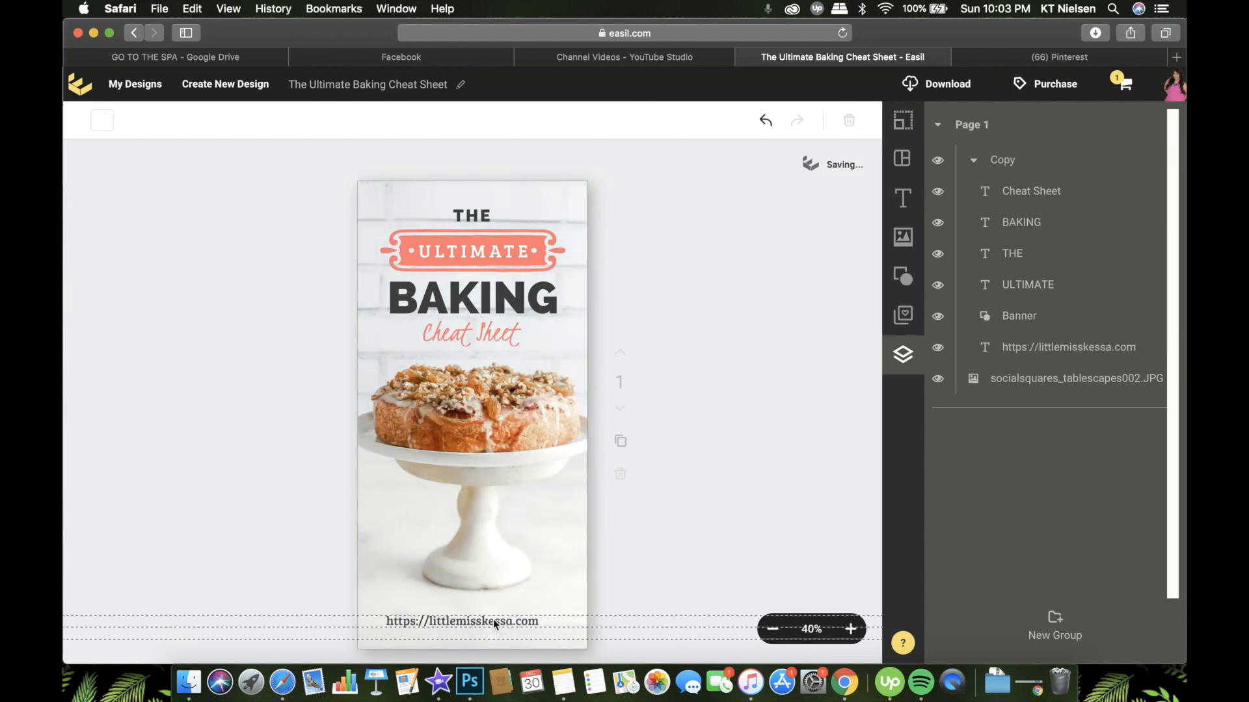
Widen the footer URL's letter spacing to about 35 with the slider
left_click(461, 621)
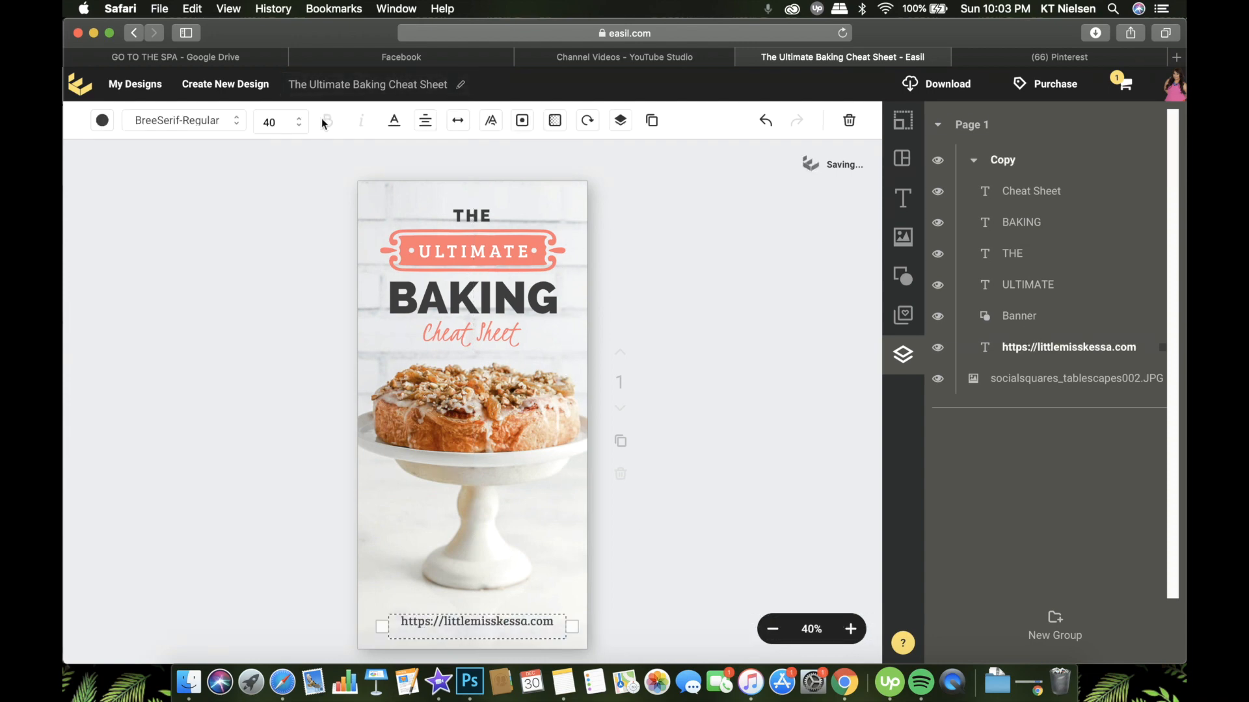
left_click(458, 120)
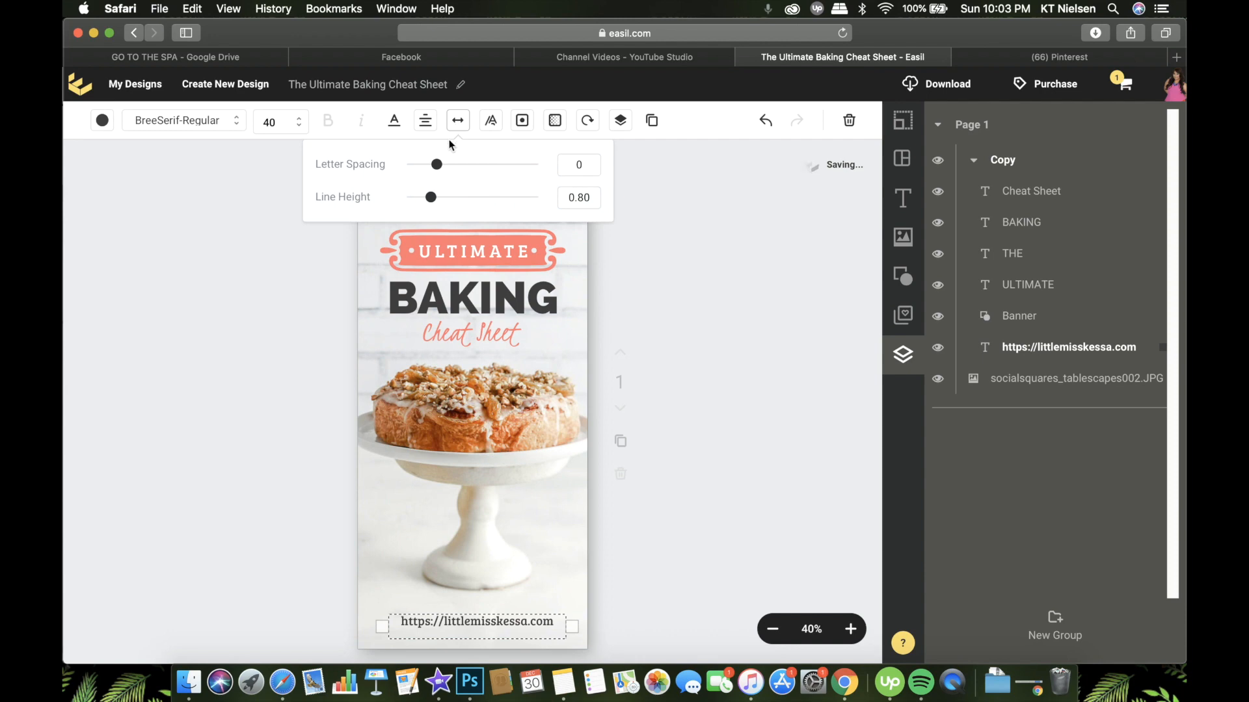
left_click_drag(434, 164, 443, 164)
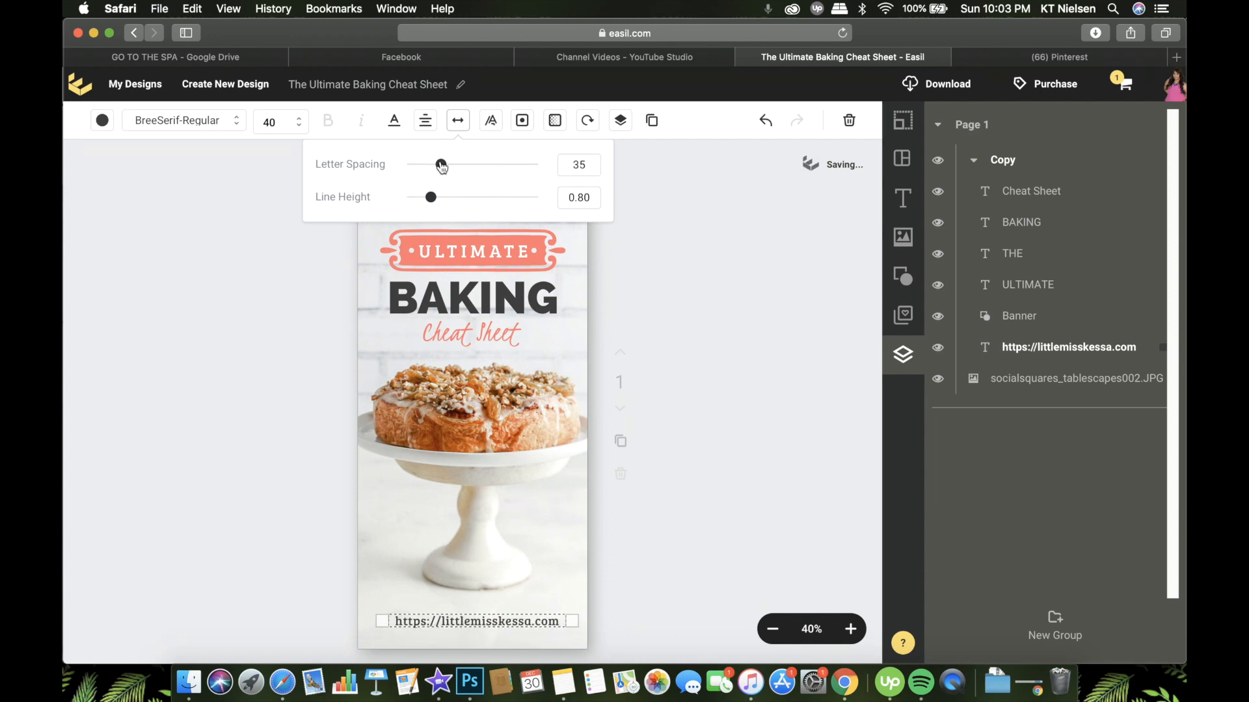
left_click_drag(441, 164, 477, 164)
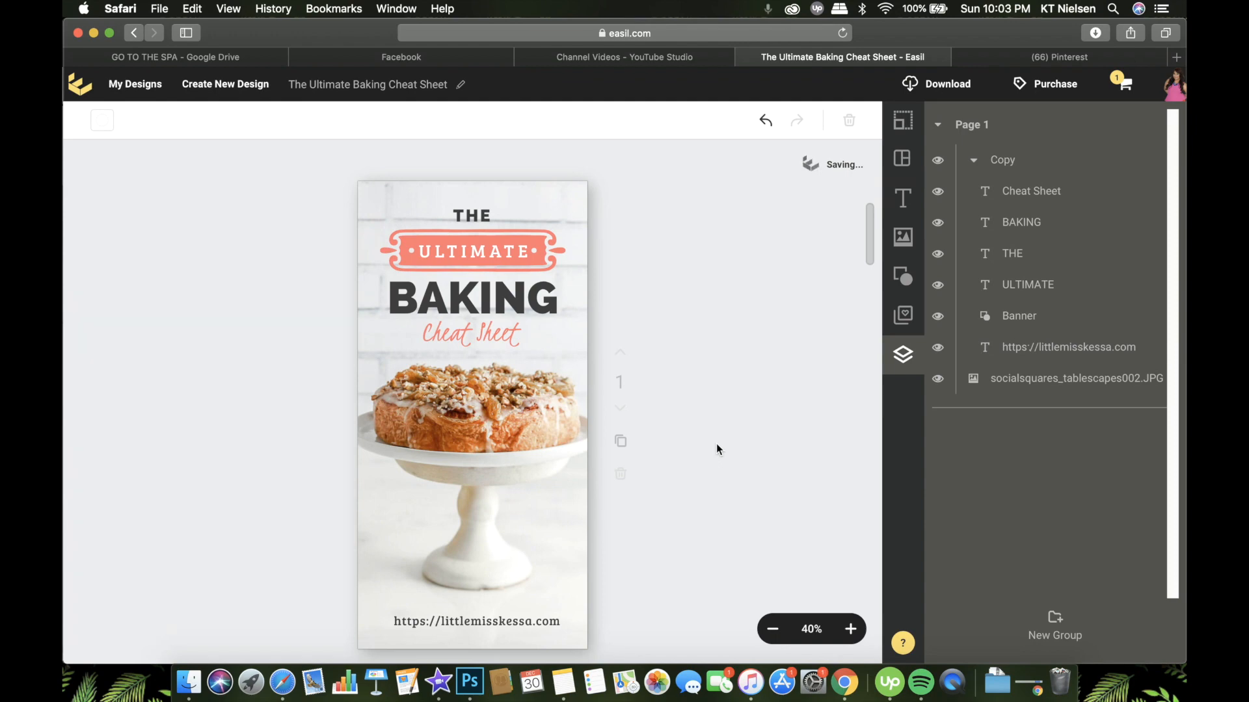
mouse_move(769, 417)
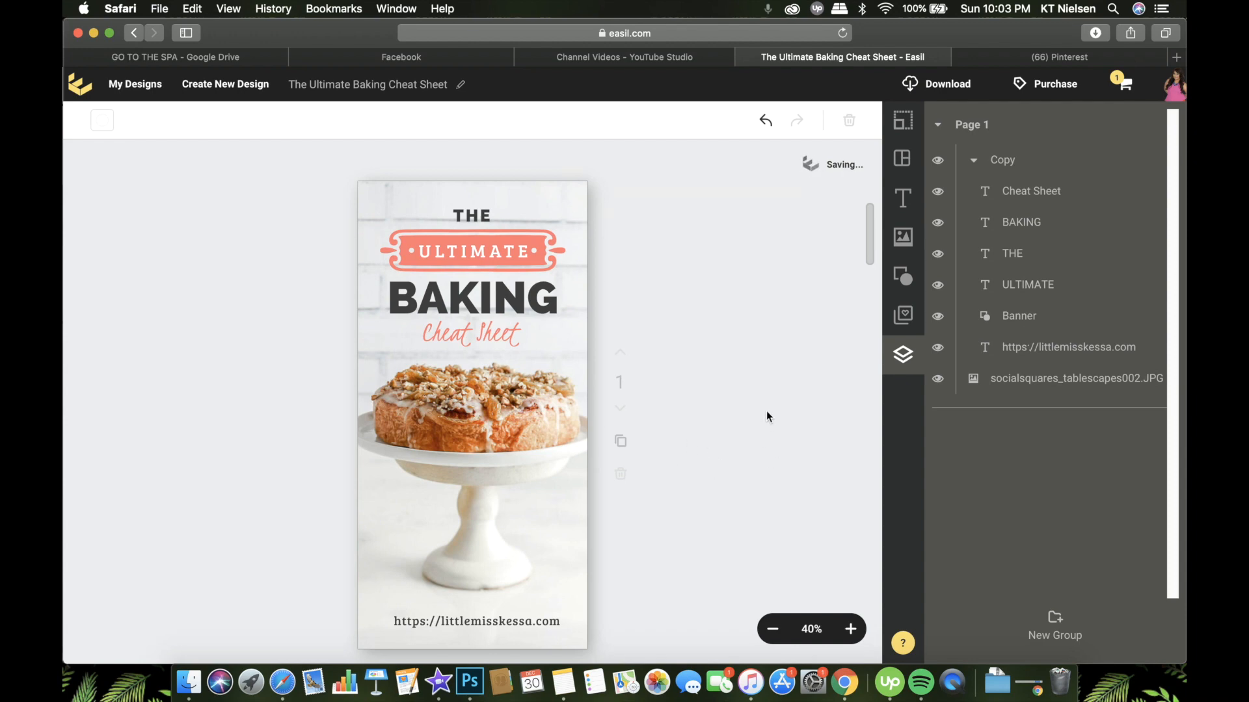
mouse_move(576, 226)
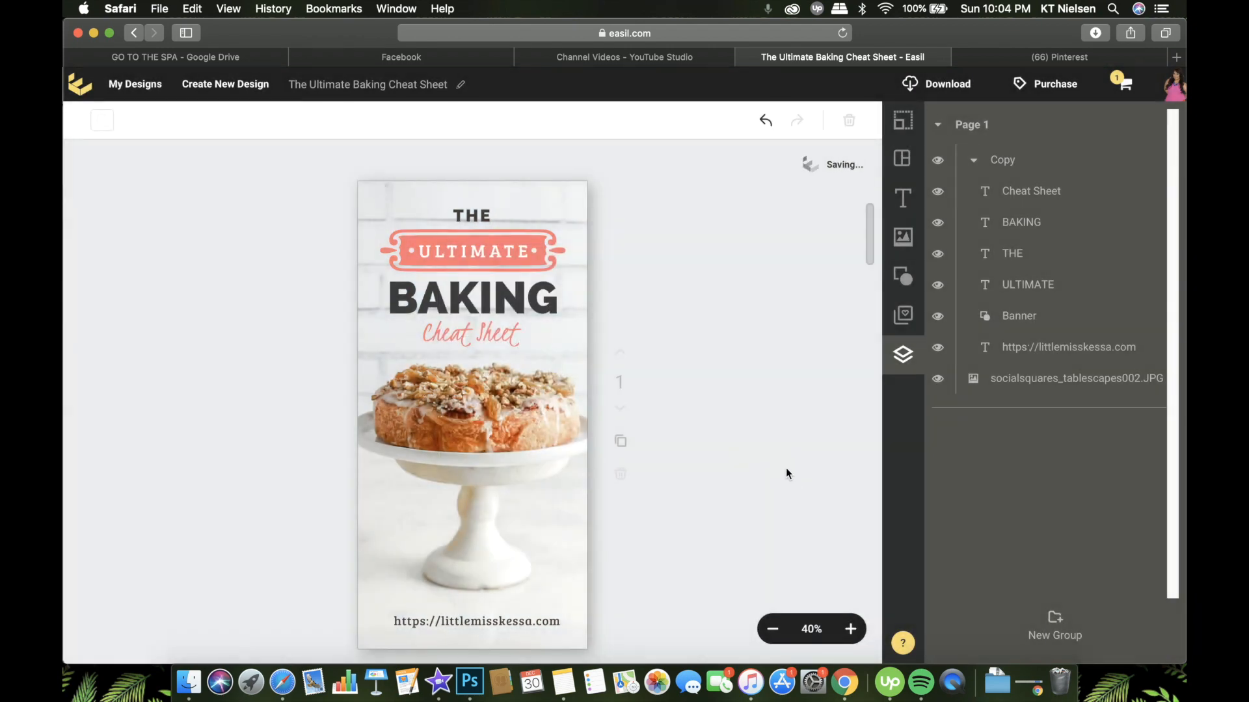
mouse_move(709, 340)
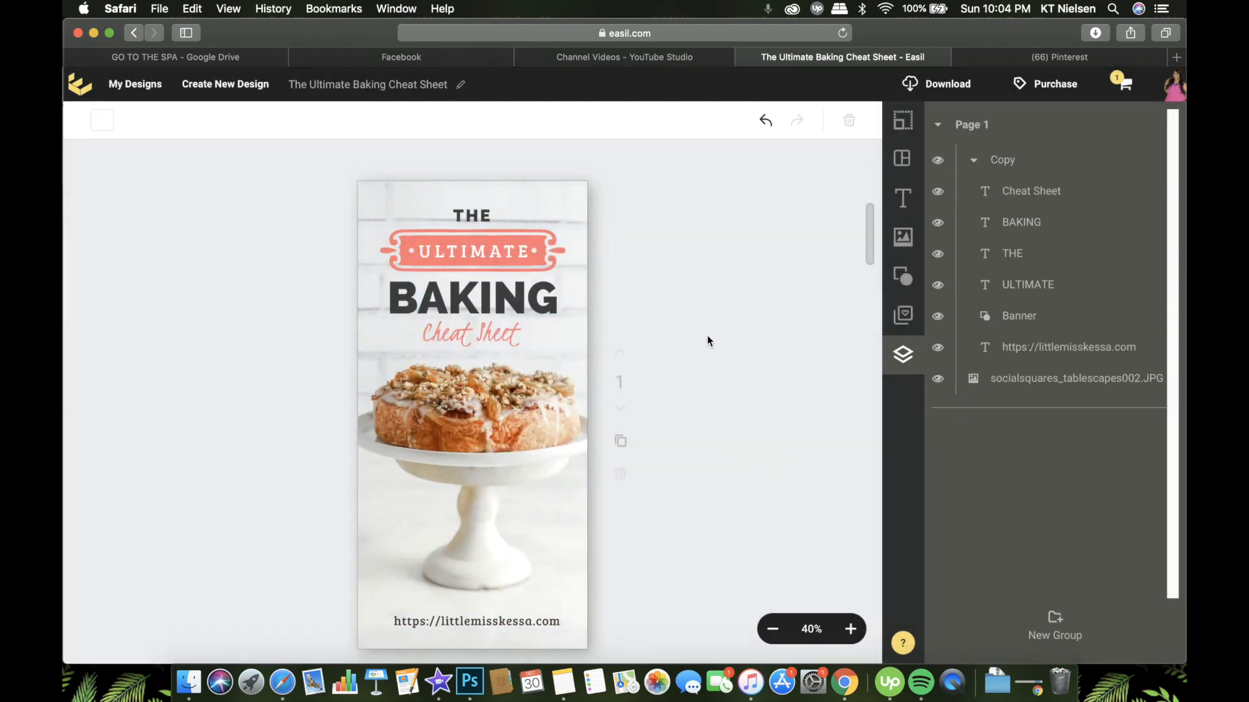